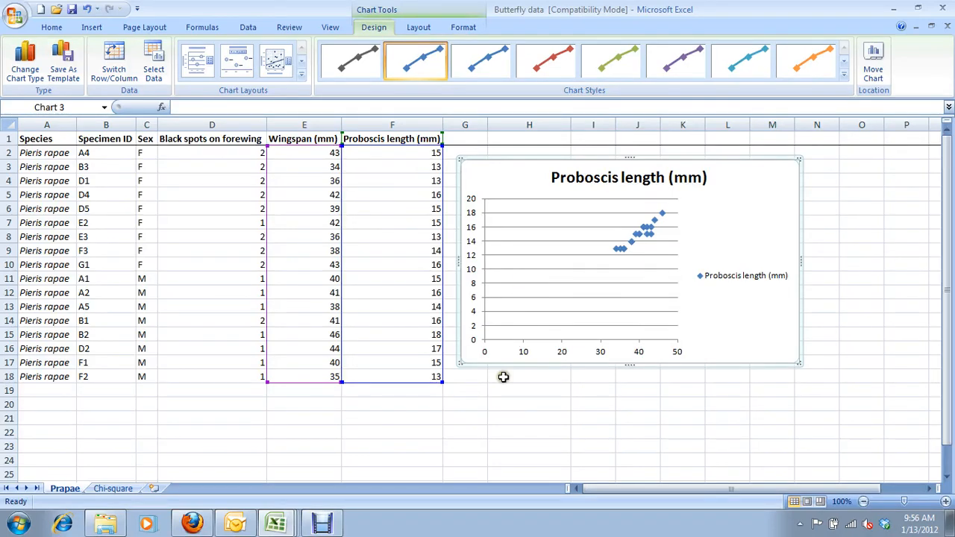
mouse_move(498, 413)
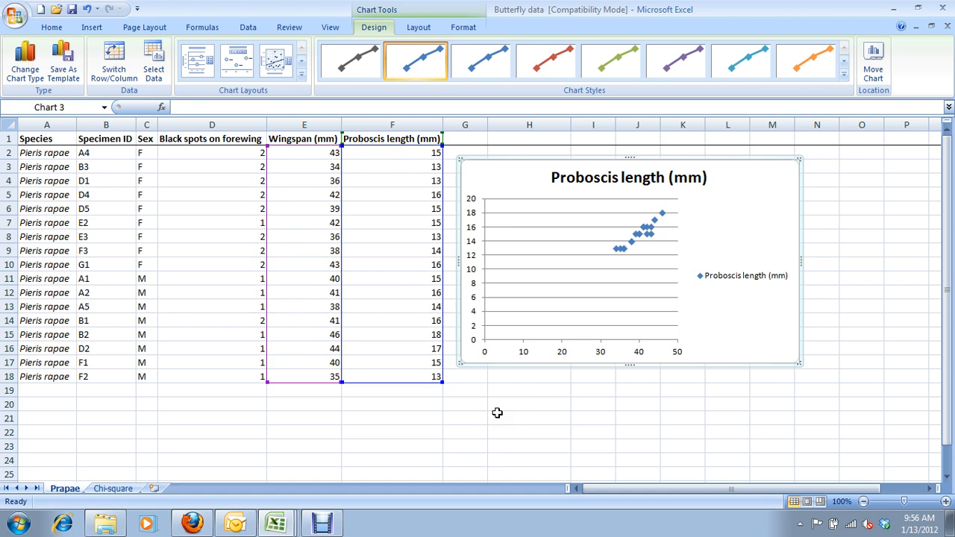
mouse_move(726, 211)
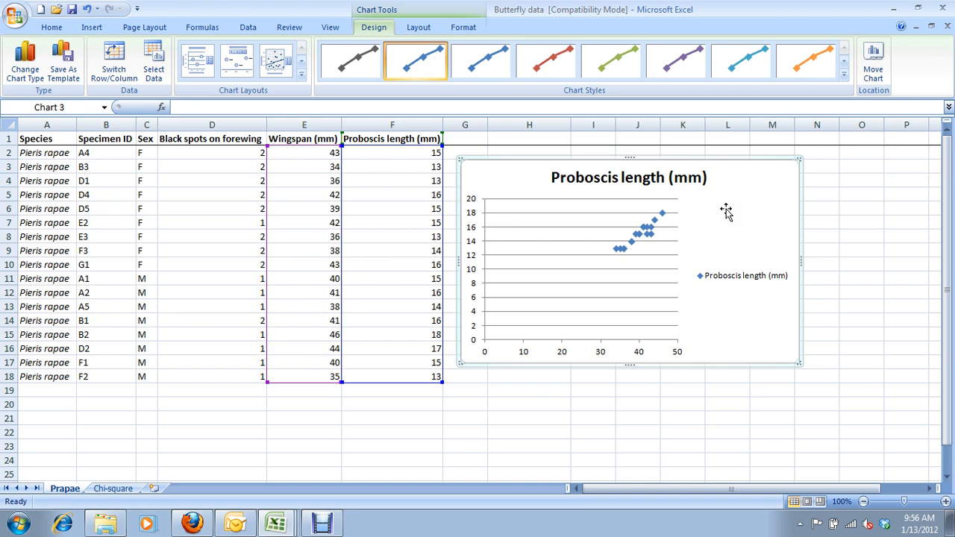
mouse_move(732, 232)
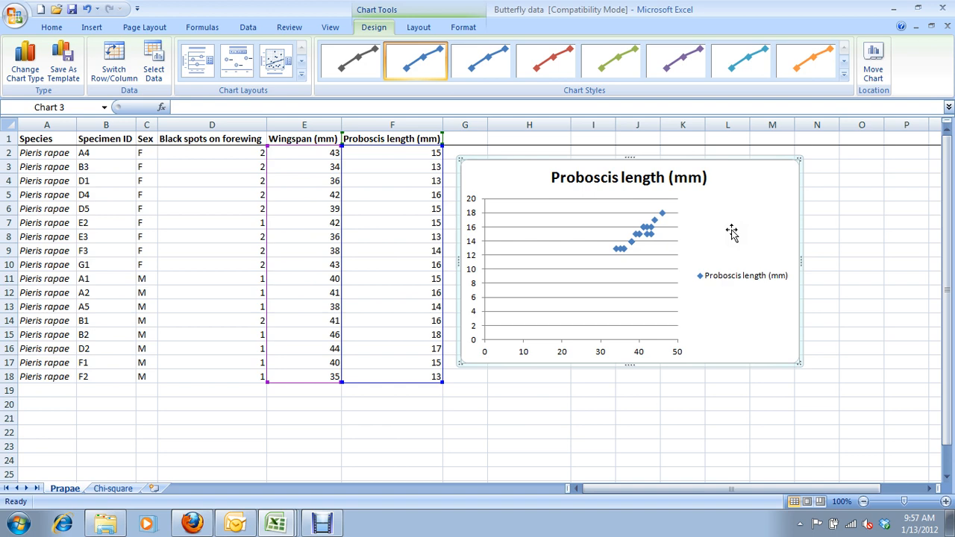
mouse_move(690, 185)
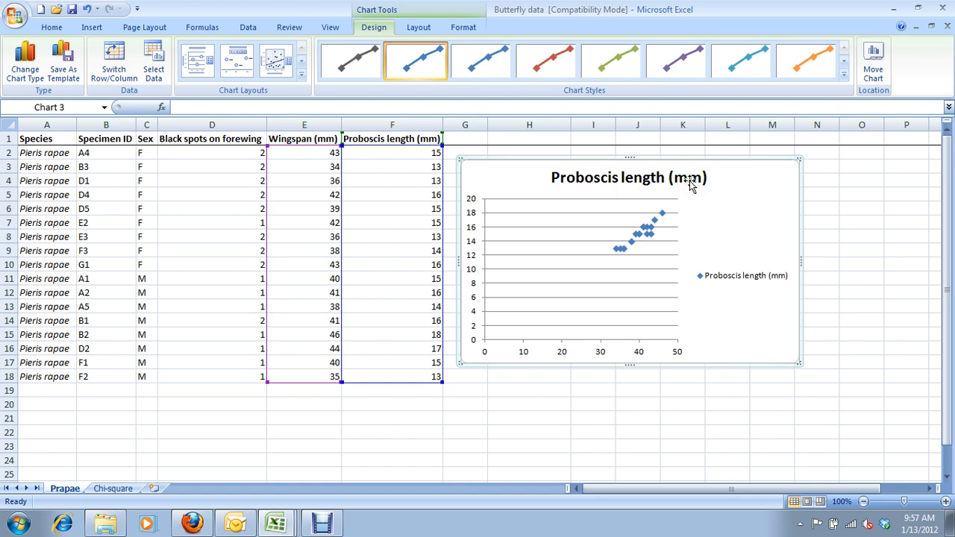
mouse_move(763, 217)
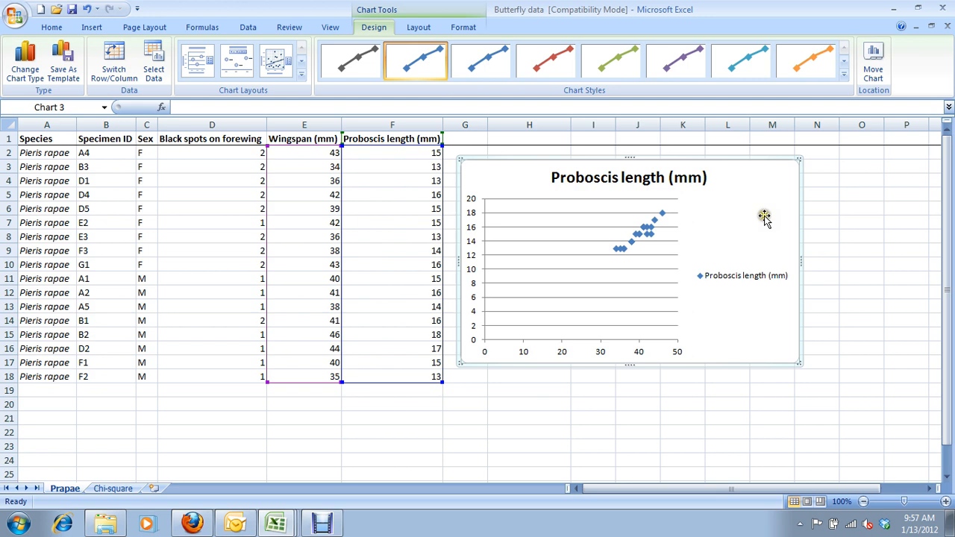
mouse_move(757, 219)
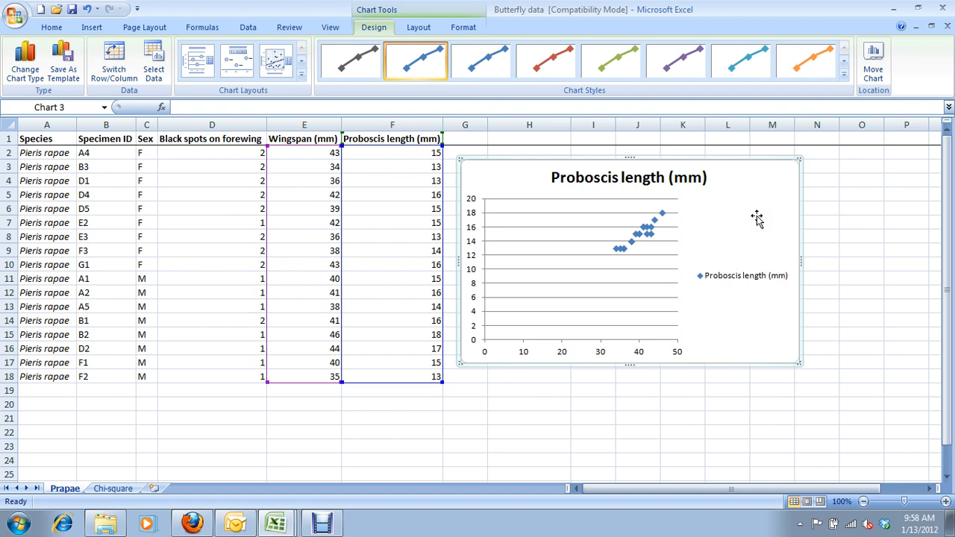
mouse_move(460, 364)
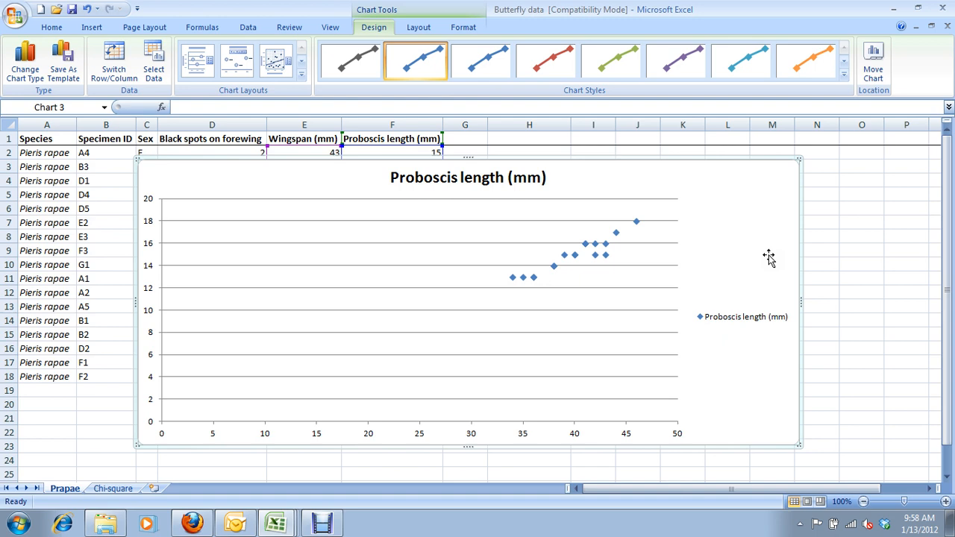
mouse_move(733, 279)
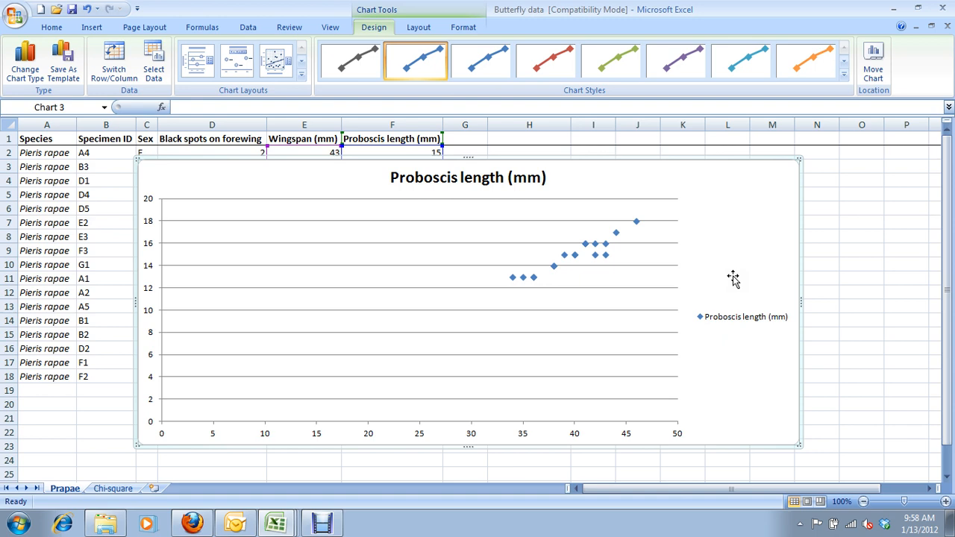
Step: Delete the chart title and select the legend for removal
click(468, 178)
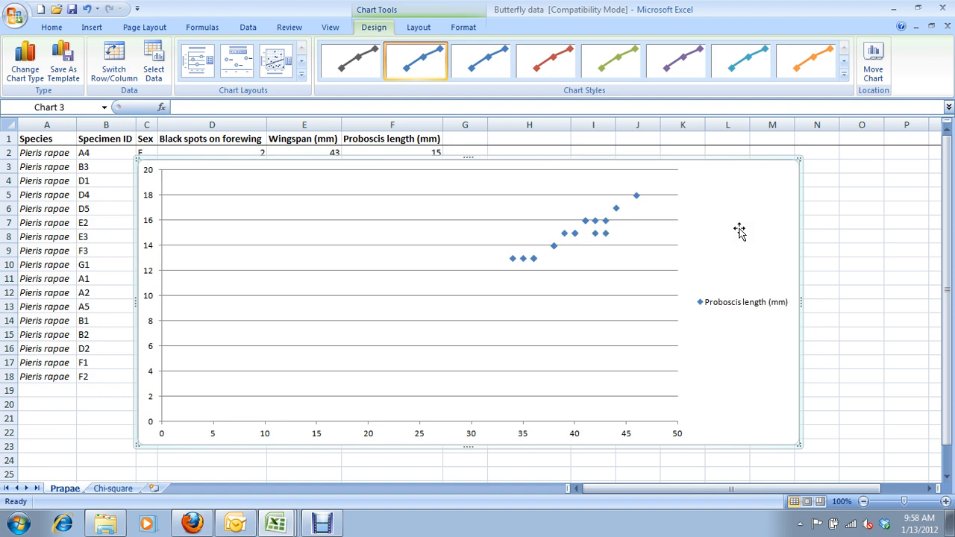
click(744, 301)
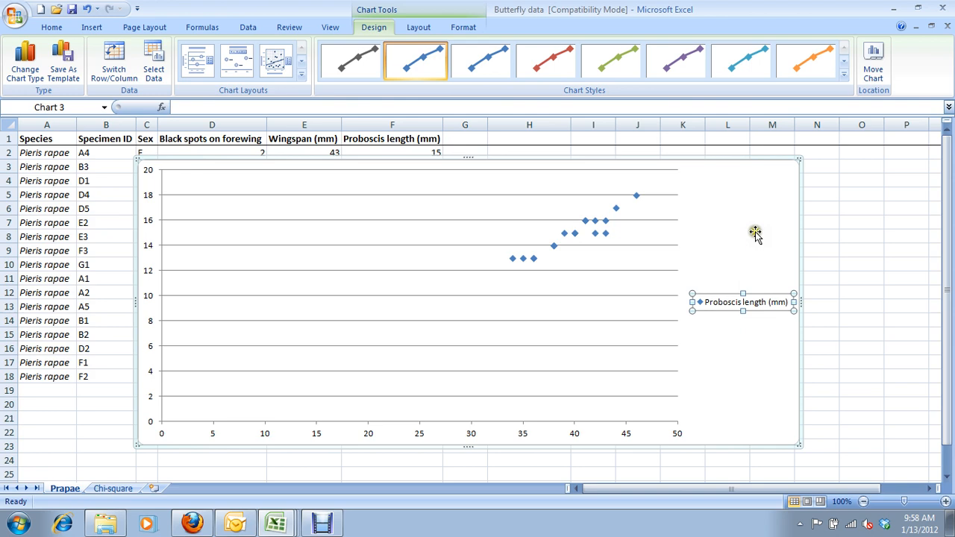
mouse_move(809, 225)
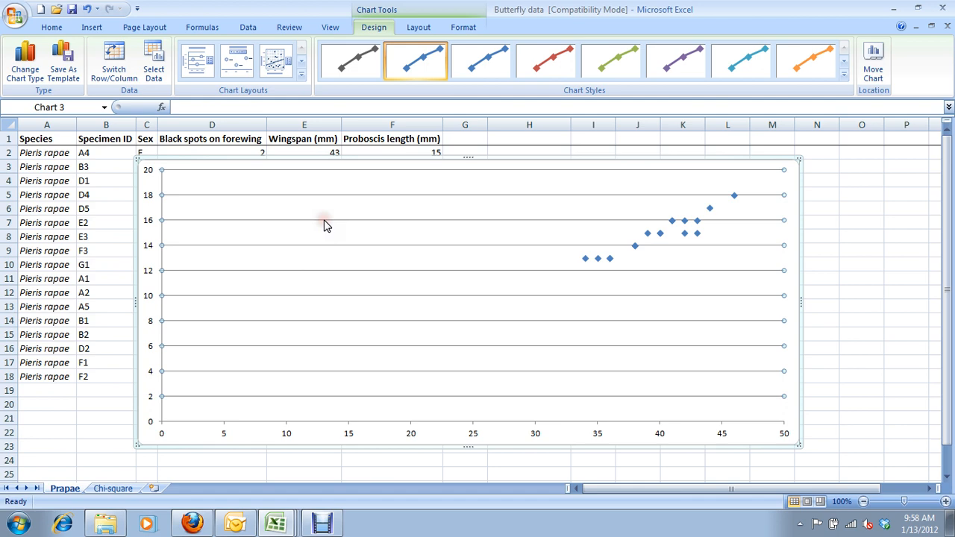
mouse_move(393, 240)
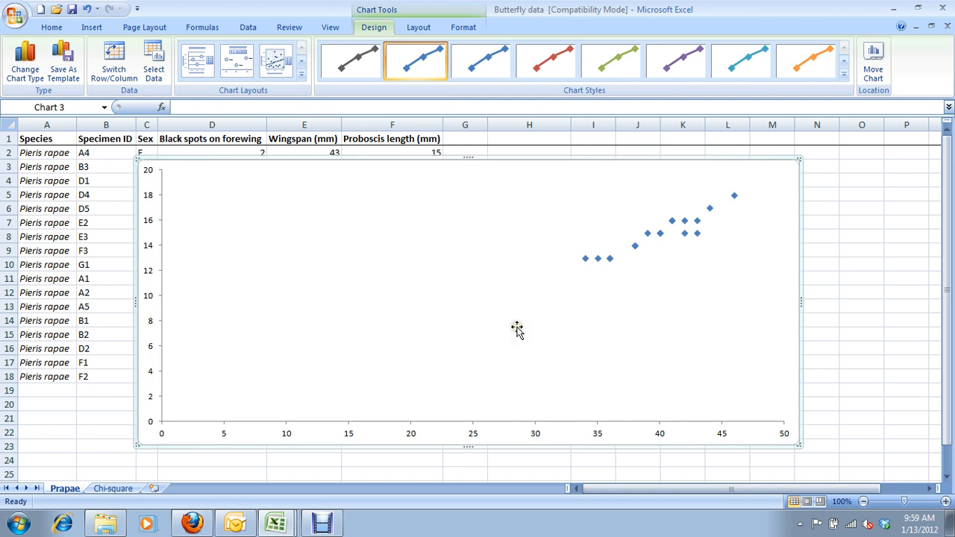
mouse_move(416, 420)
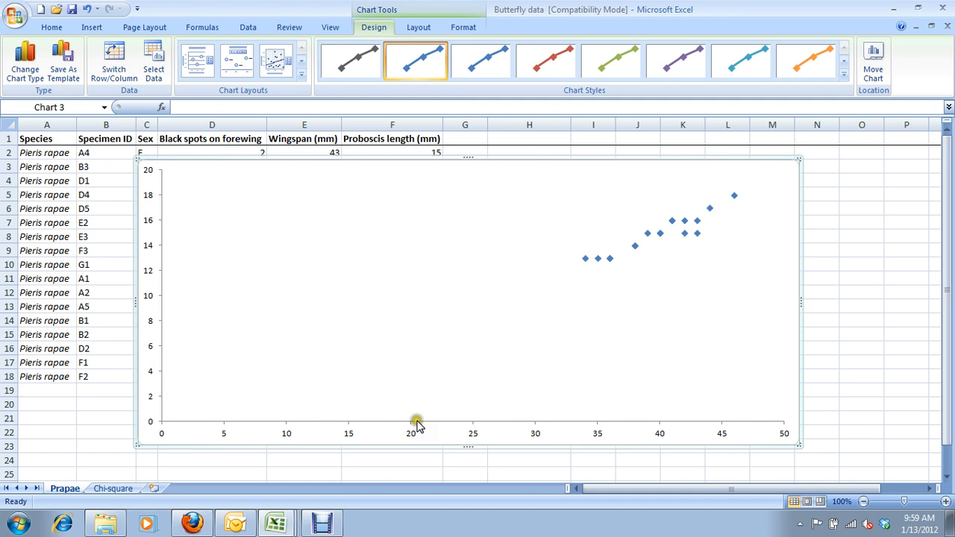
mouse_move(660, 239)
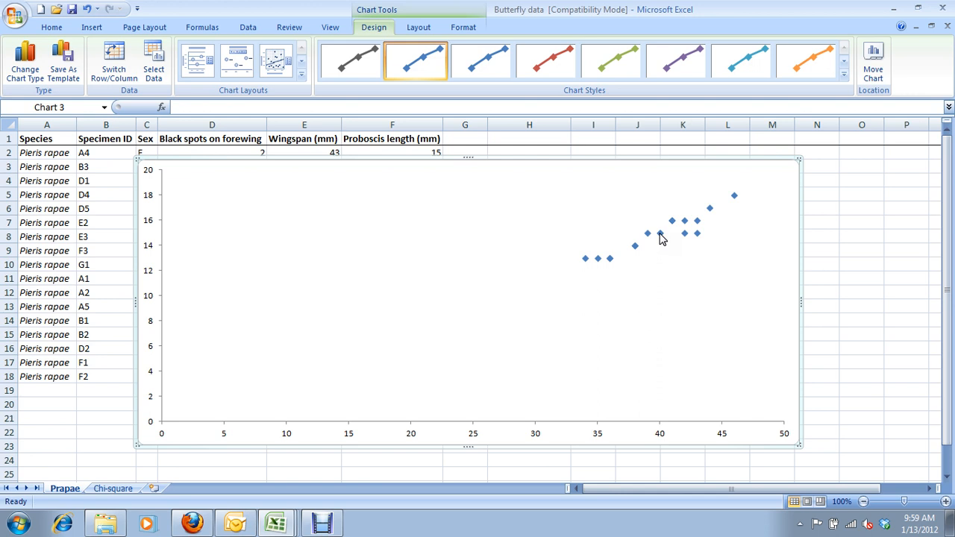
click(647, 234)
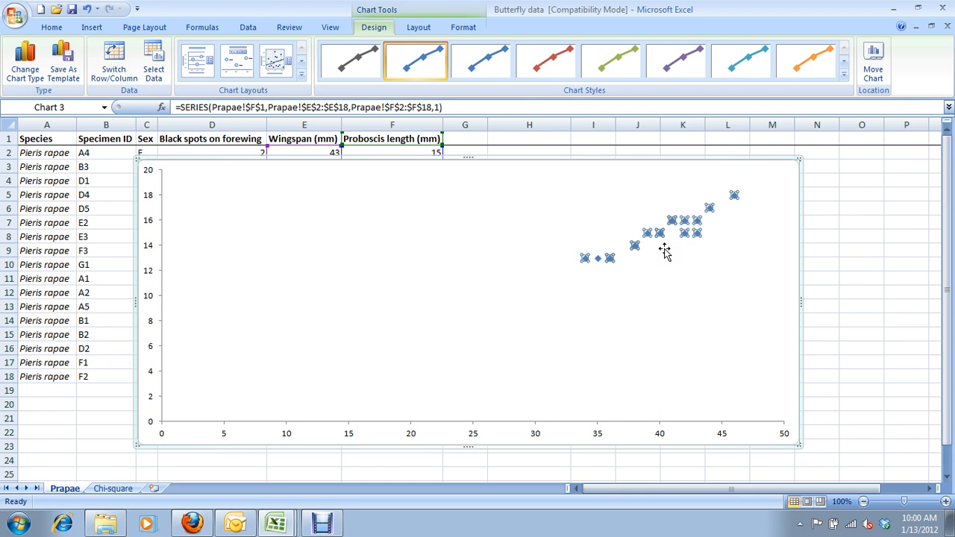
mouse_move(649, 237)
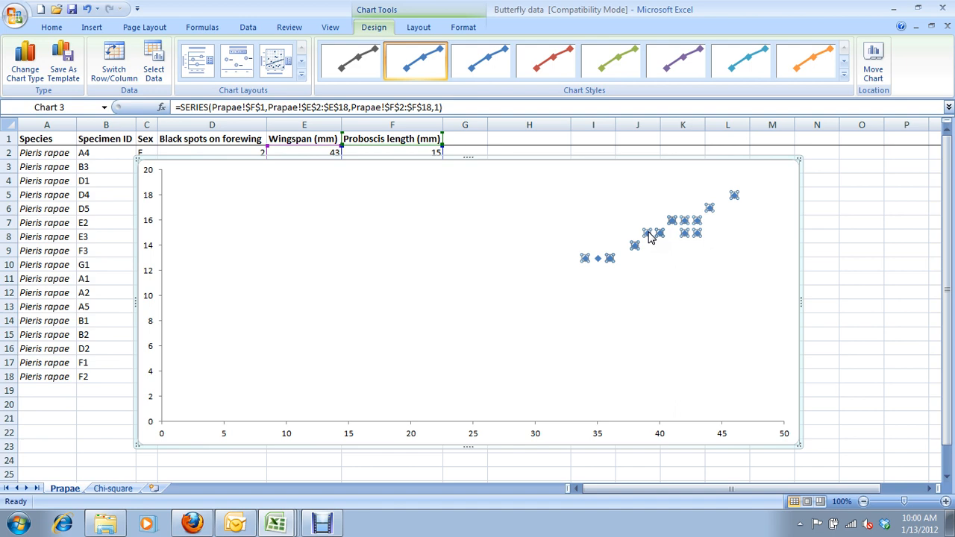
Step: Give the data series markers a solid black fill in Format Data Series
double_click(649, 233)
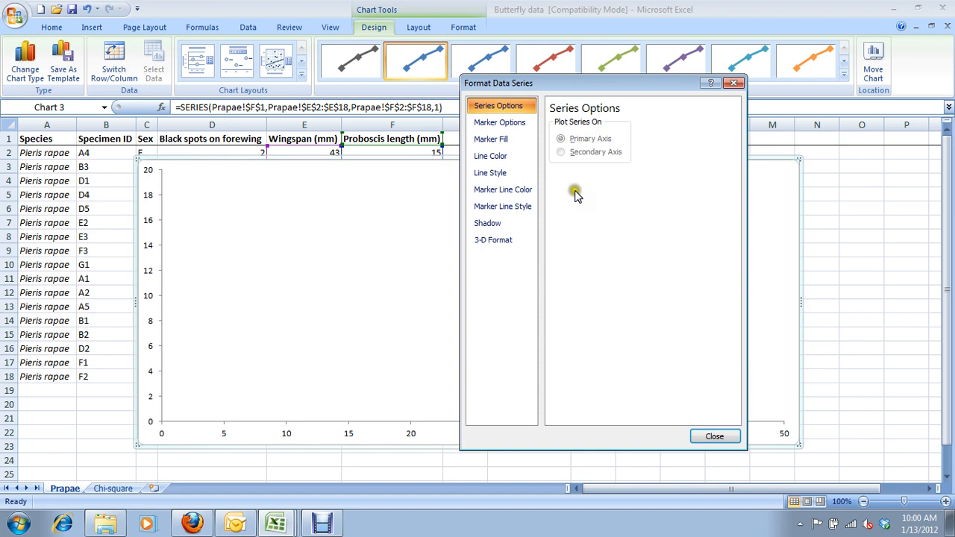
click(491, 139)
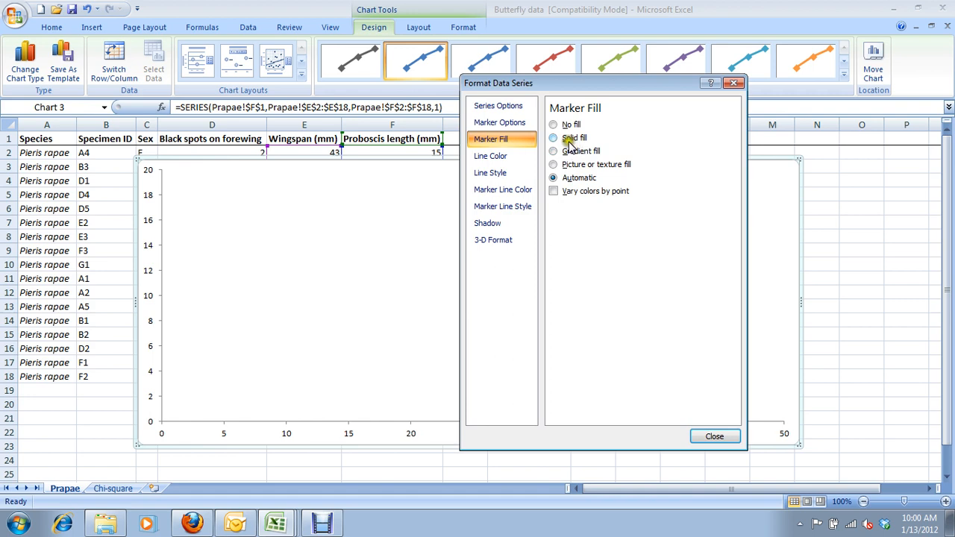
click(402, 211)
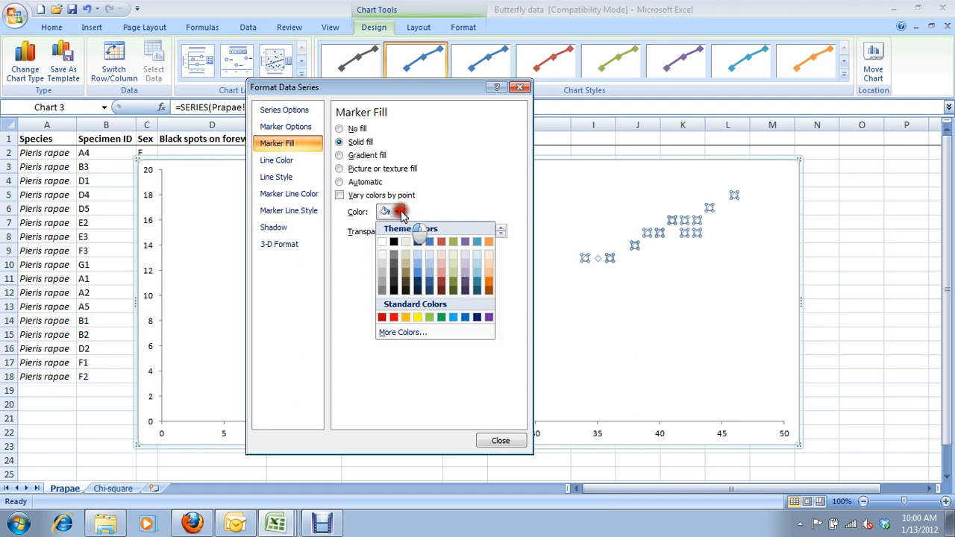
click(500, 440)
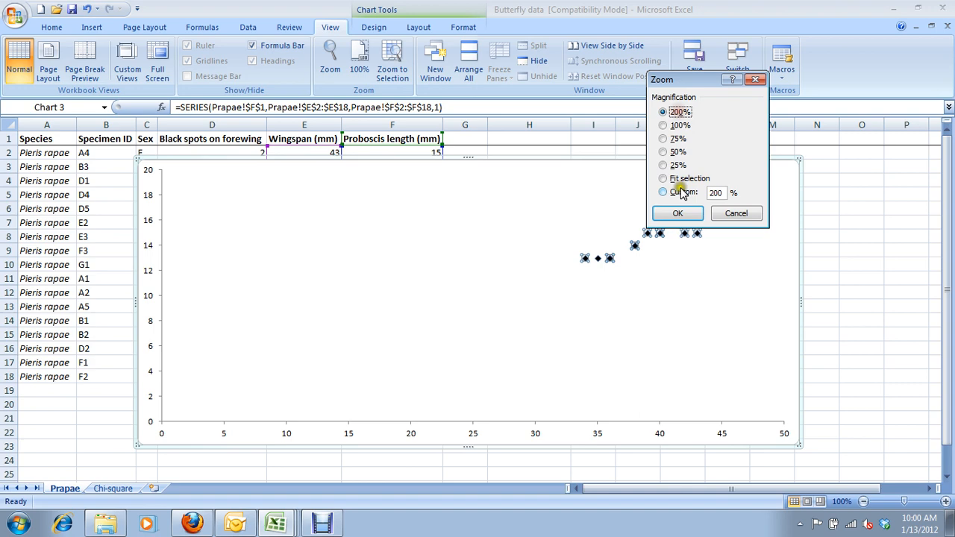
Step: Zoom the sheet to 200% and reopen Format Data Series for the points
click(677, 213)
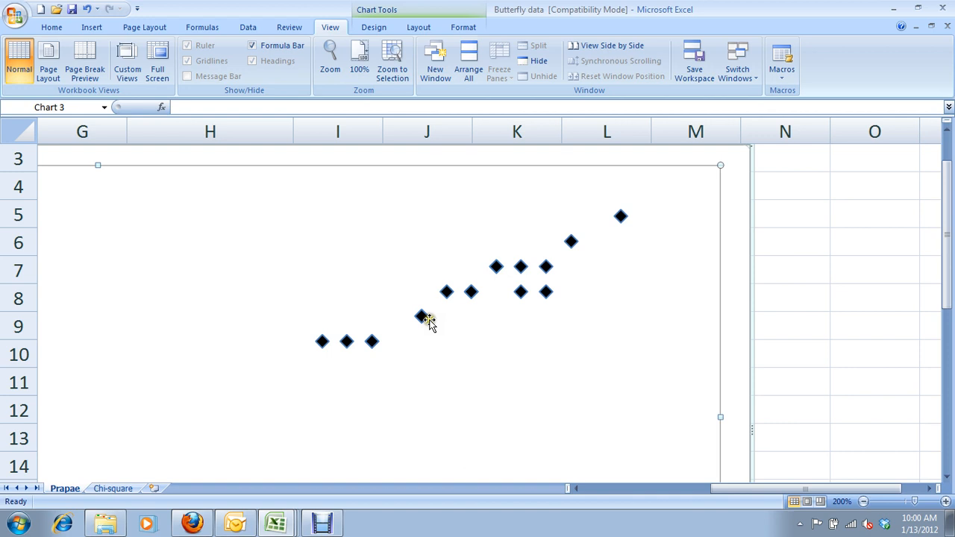
click(421, 315)
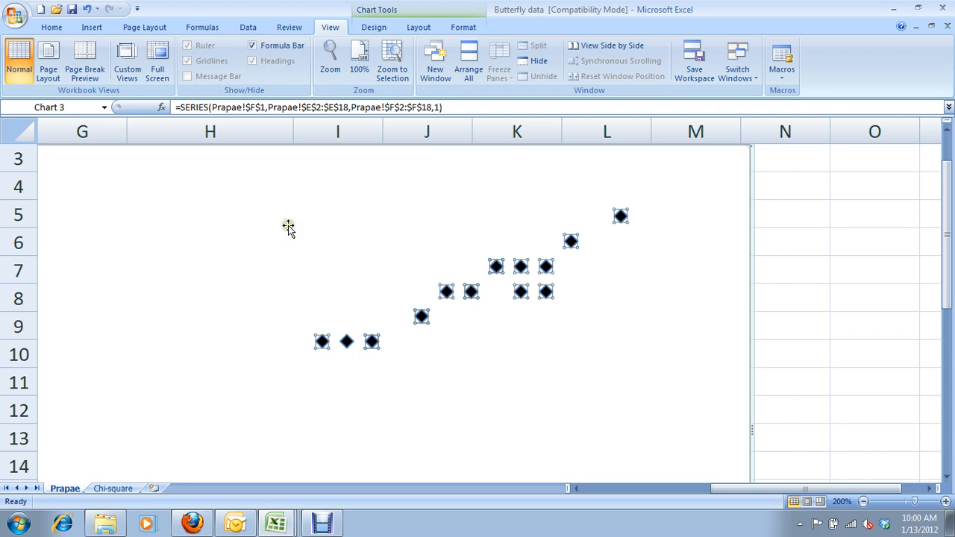
right_click(422, 315)
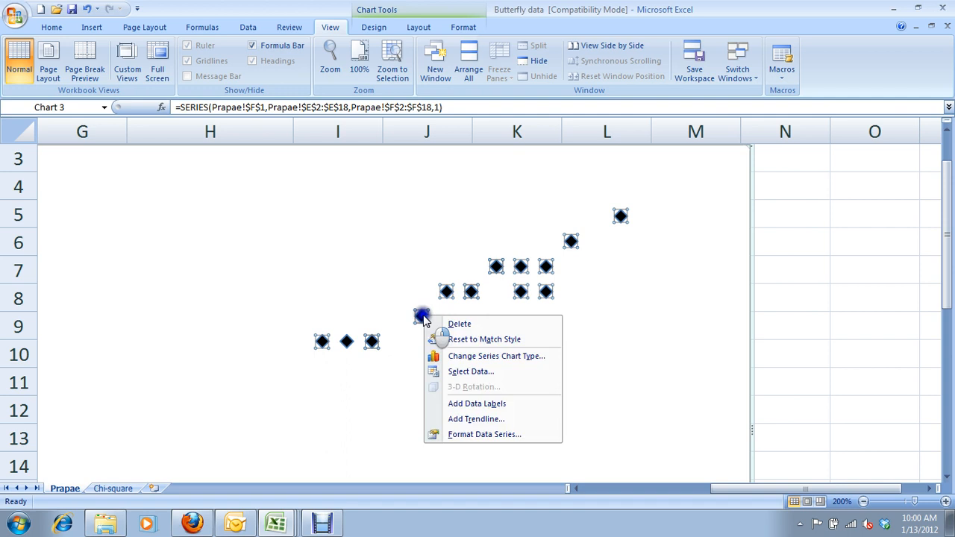
click(483, 435)
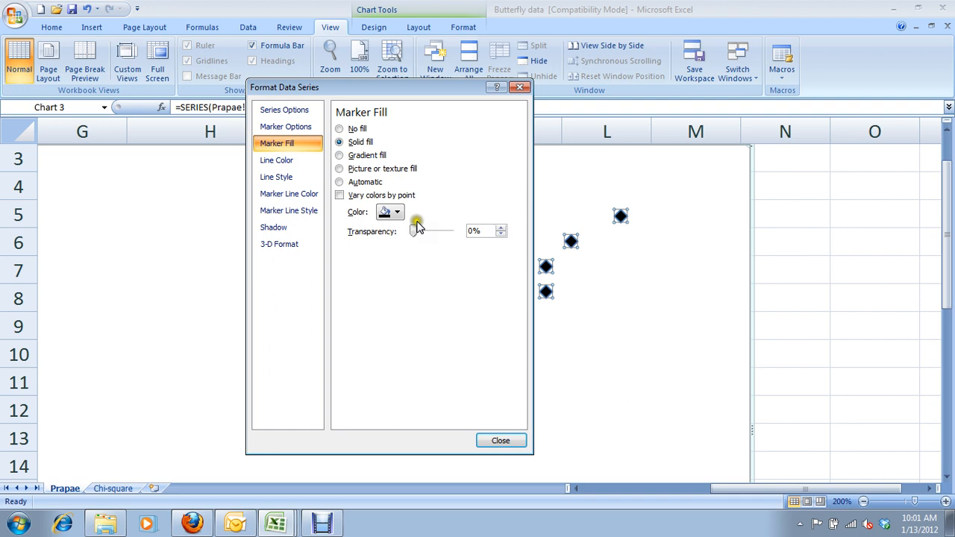
Step: Keep the series line at No line and give the marker borders a solid black line
click(276, 159)
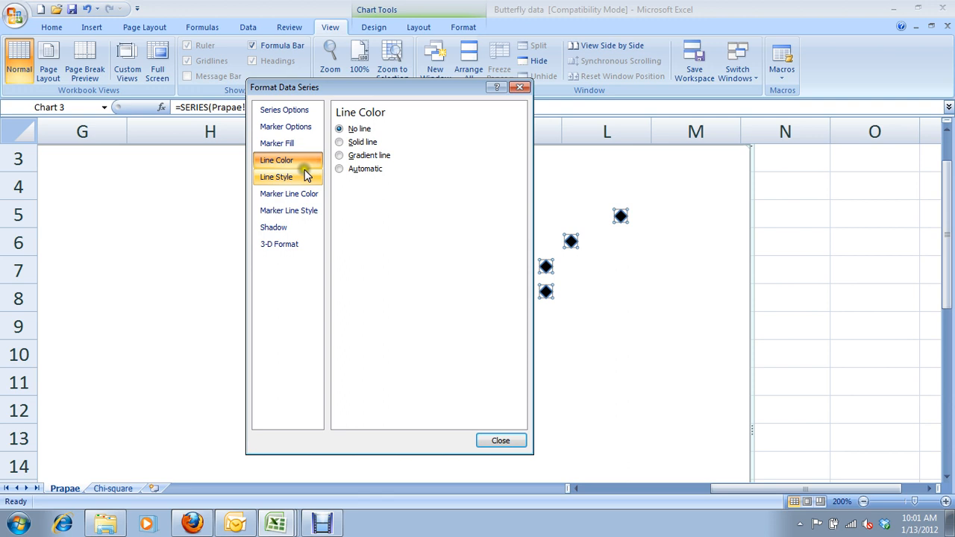
mouse_move(312, 185)
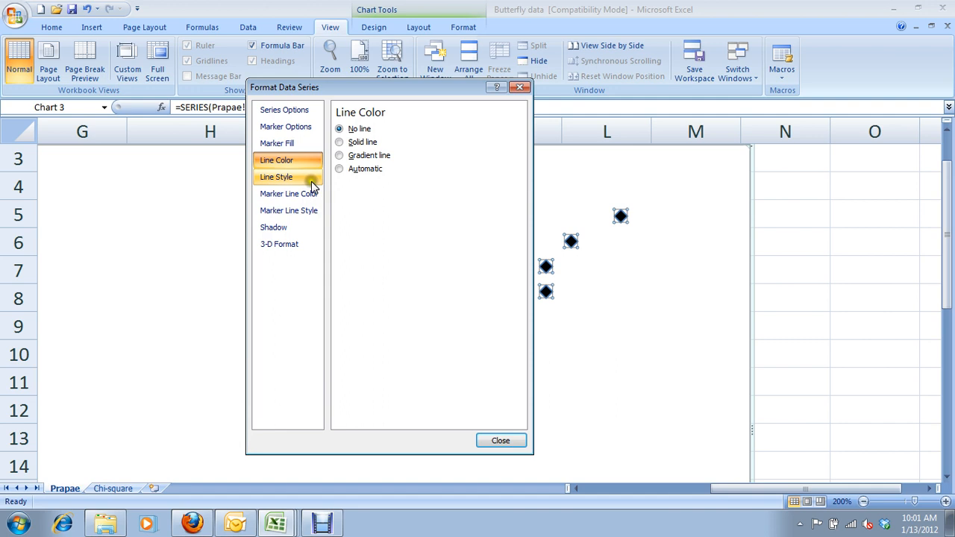
click(288, 194)
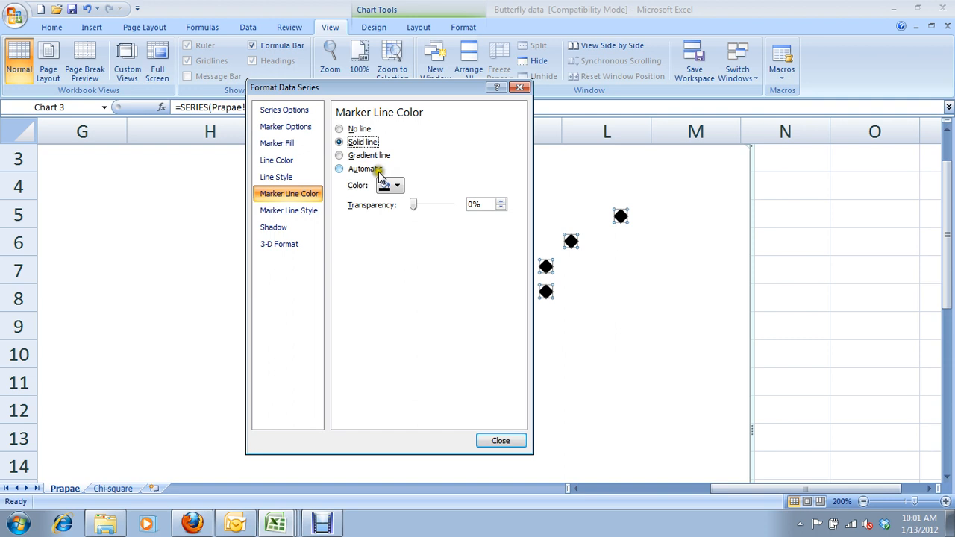
click(500, 440)
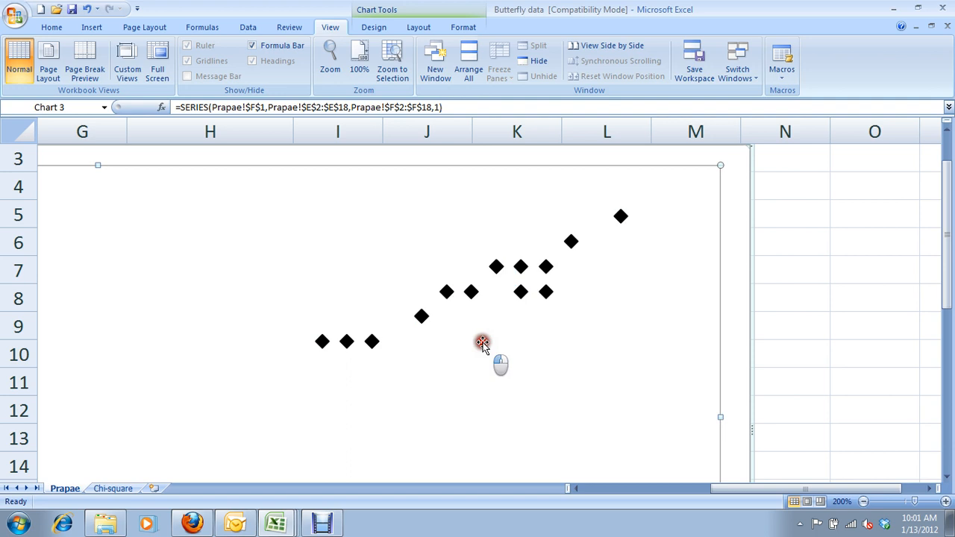
Step: Reset the worksheet zoom to 100% to see the whole chart and data
click(841, 501)
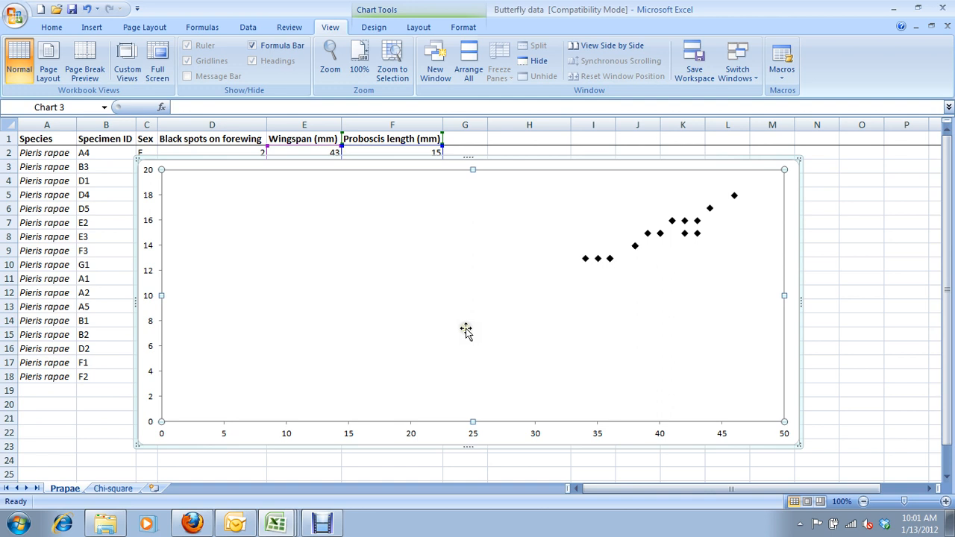
mouse_move(599, 271)
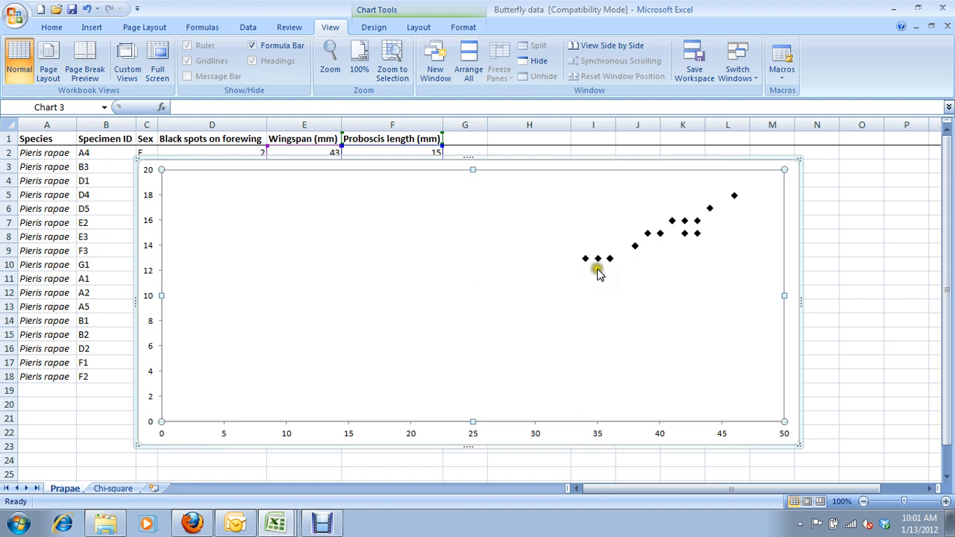
mouse_move(366, 220)
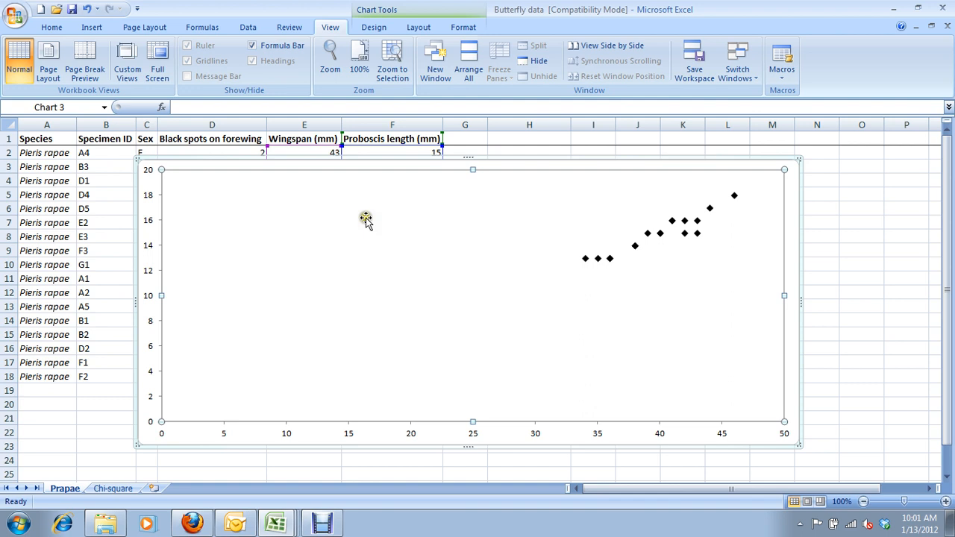
mouse_move(847, 315)
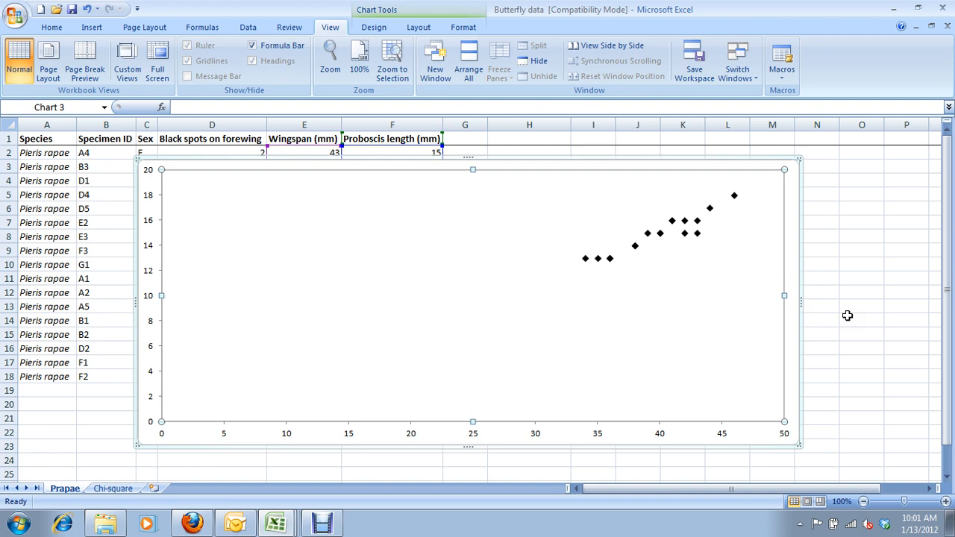
mouse_move(628, 272)
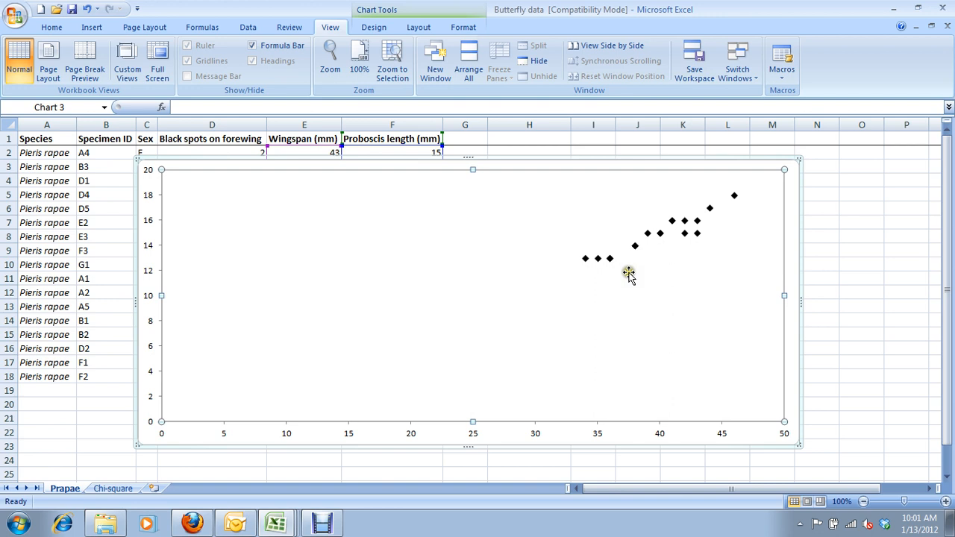
mouse_move(710, 257)
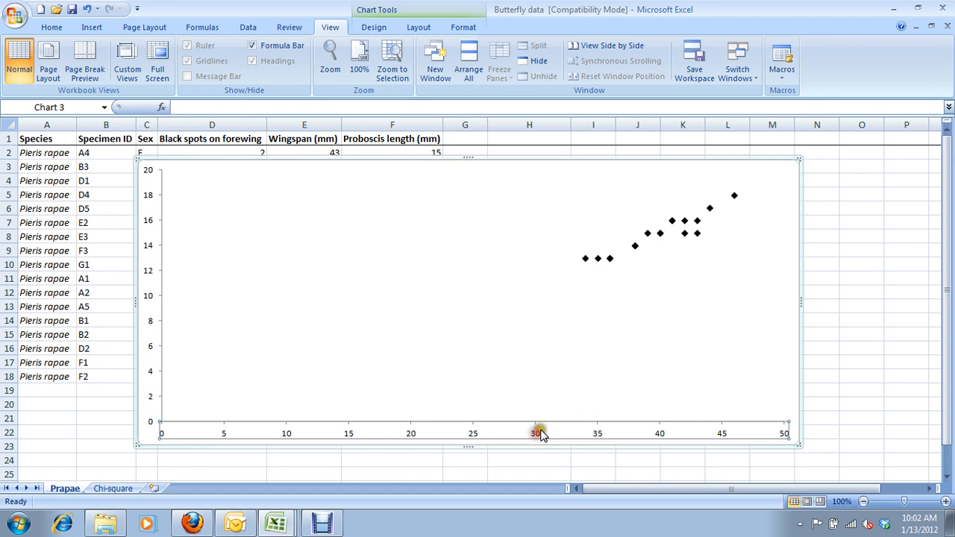
Step: Set the horizontal axis minimum to Fixed 30 and the vertical axis minimum to Fixed 10
right_click(536, 433)
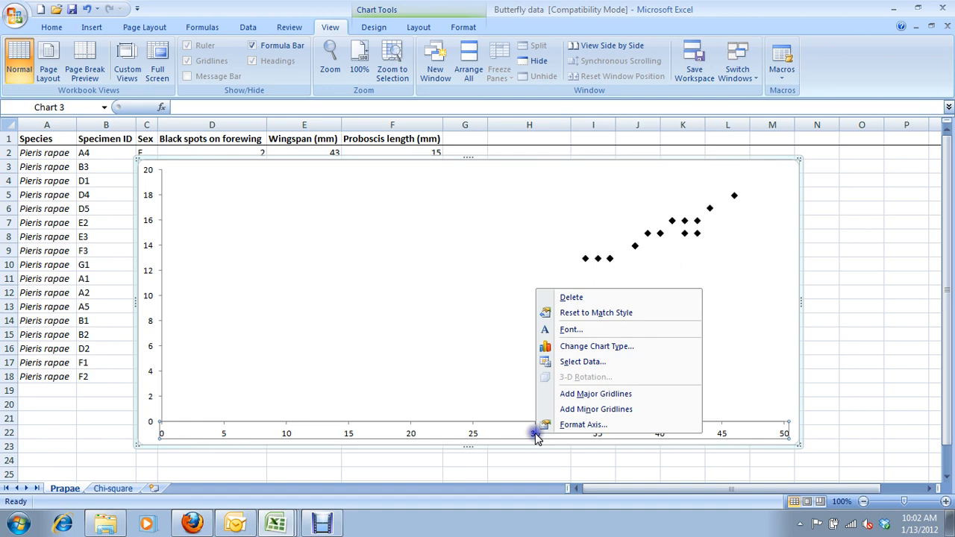
click(583, 423)
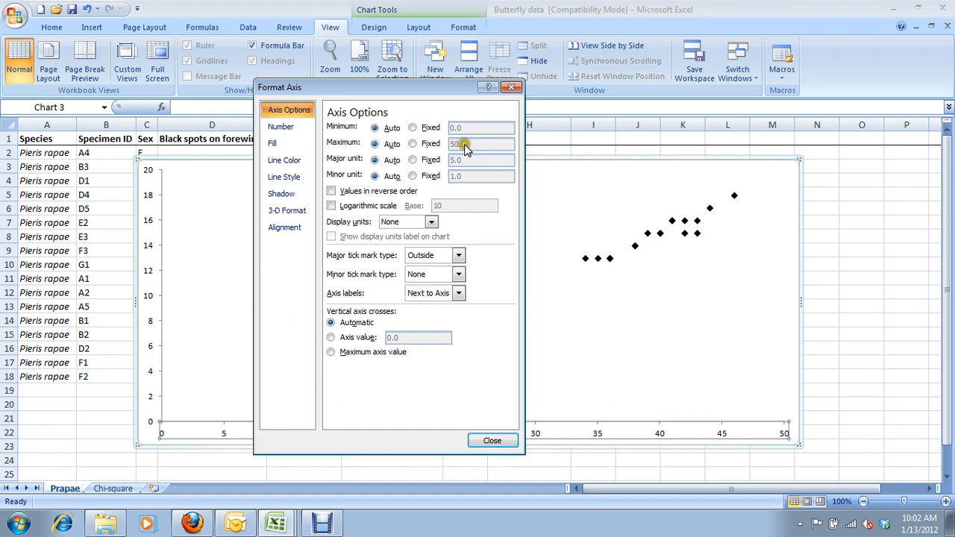
click(412, 127)
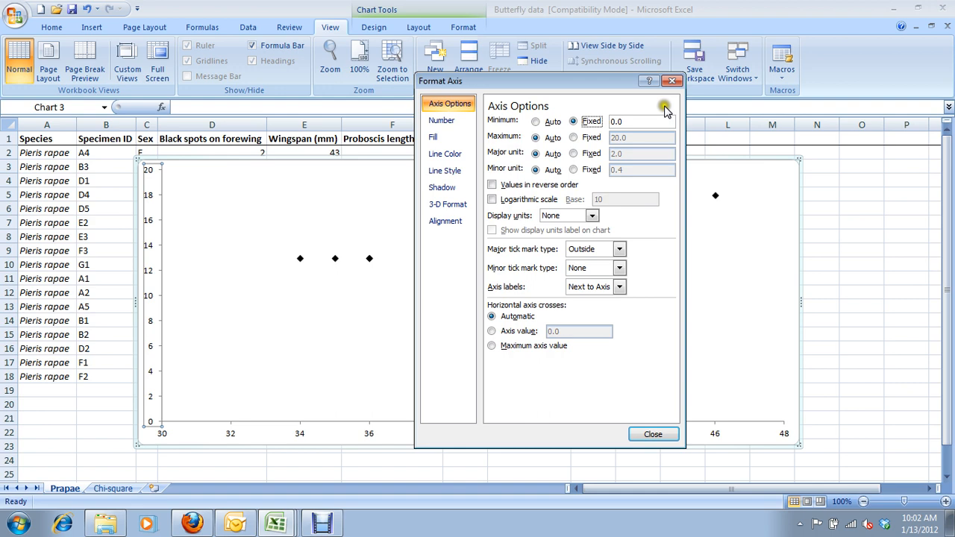
click(651, 433)
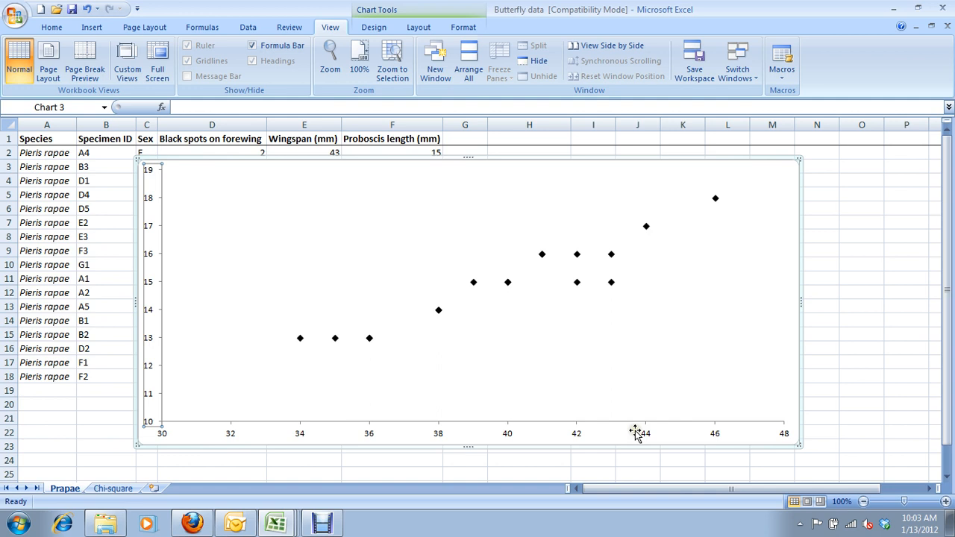
mouse_move(343, 334)
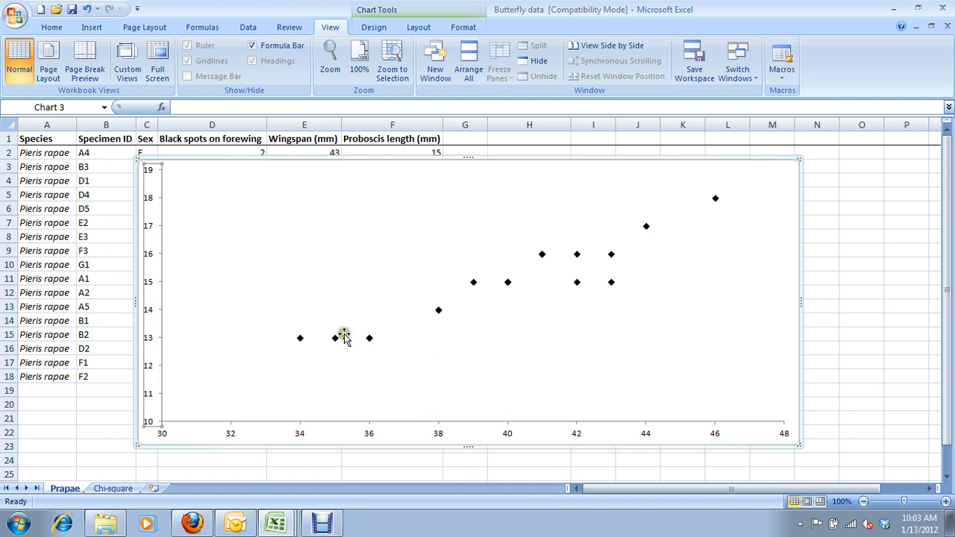
mouse_move(384, 409)
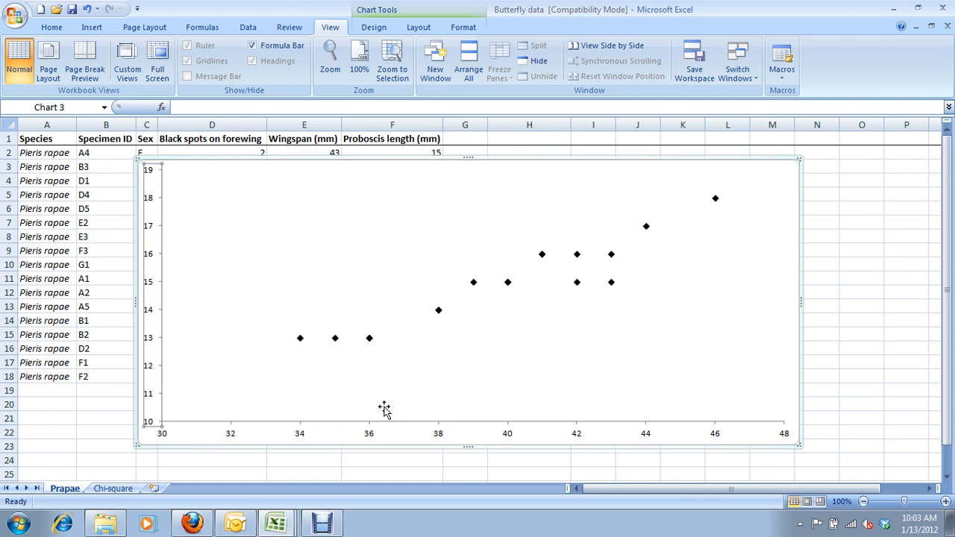
mouse_move(385, 425)
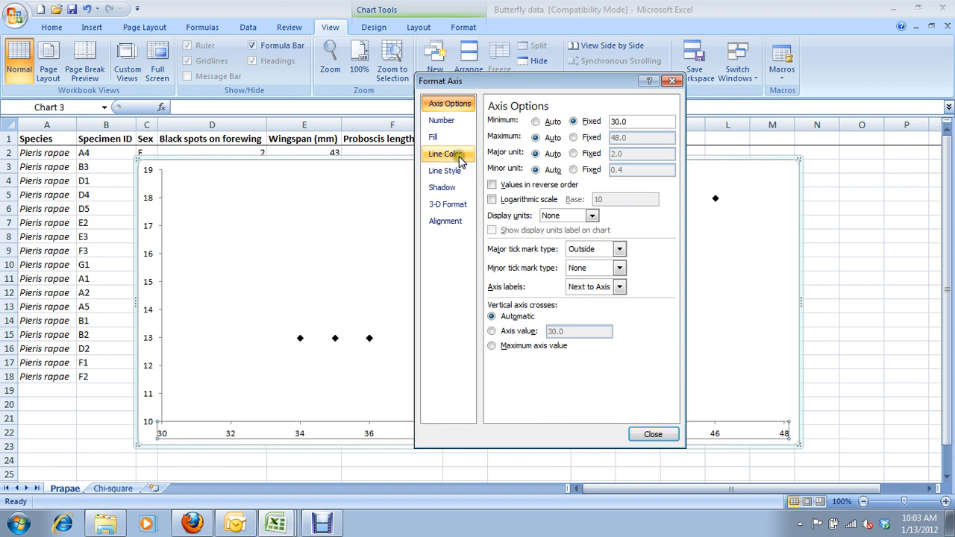
Step: Make the horizontal axis a solid line 1 pt wide
click(444, 154)
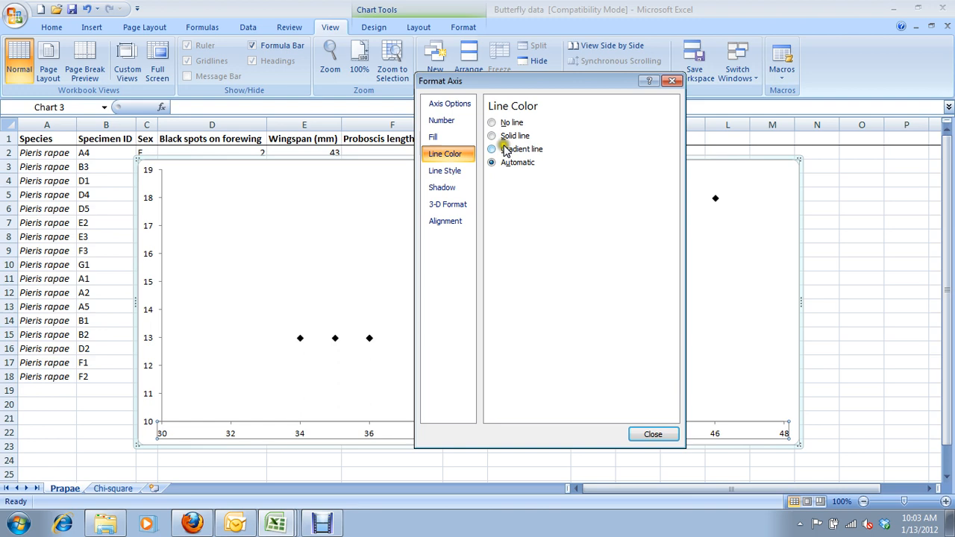
click(444, 170)
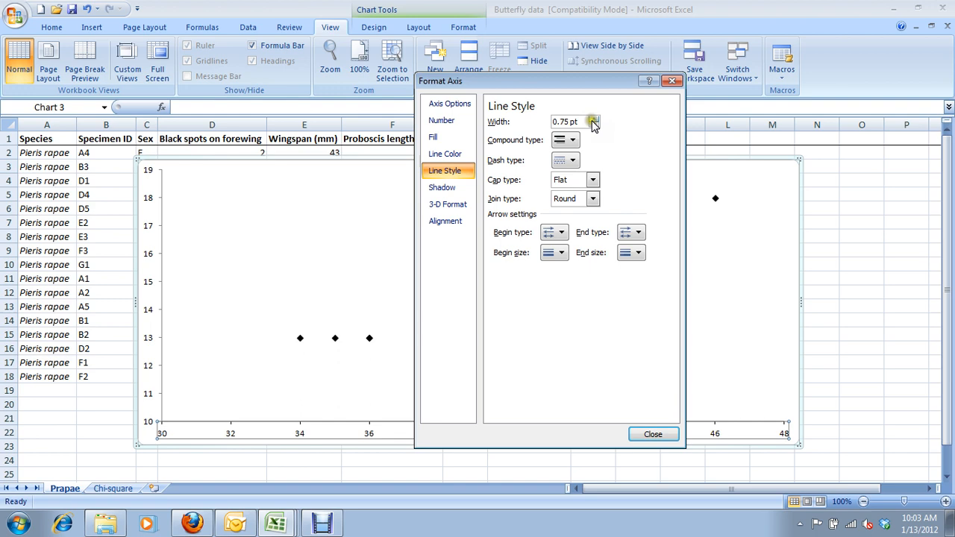
click(593, 119)
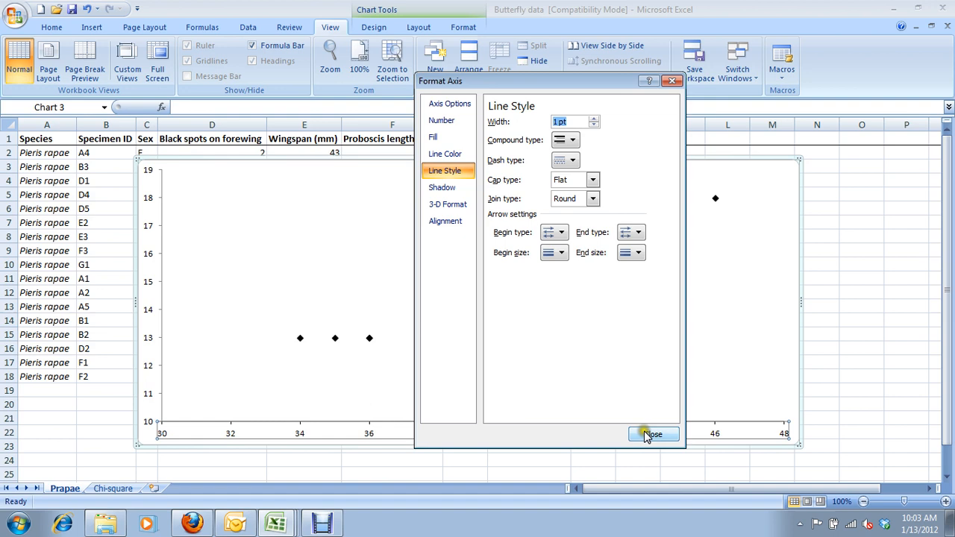
click(445, 154)
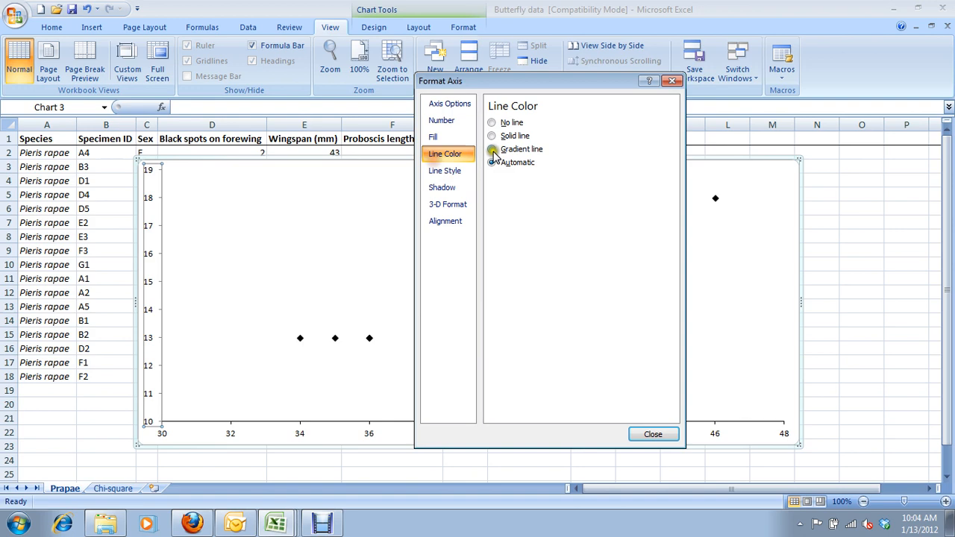
Step: Make the vertical axis line solid and select the plotted data points
click(651, 433)
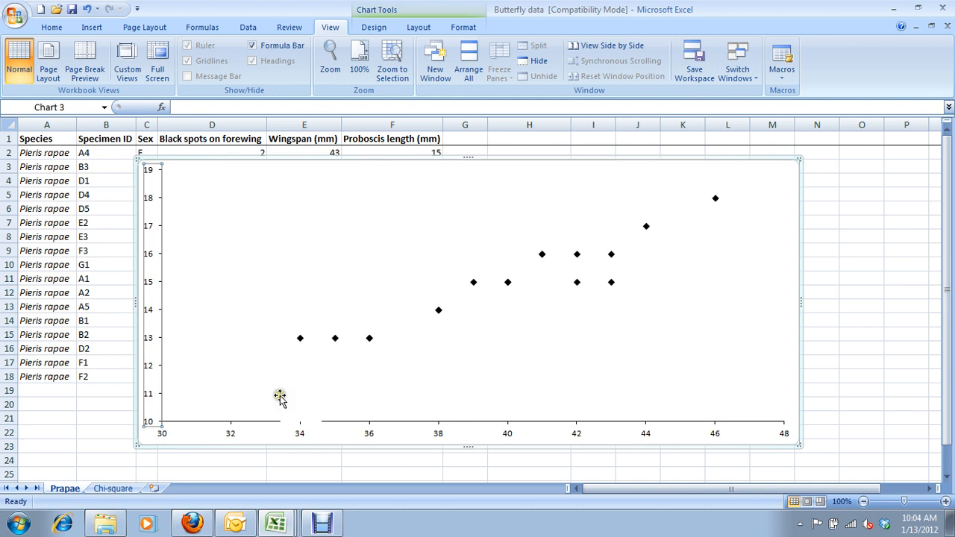
click(438, 310)
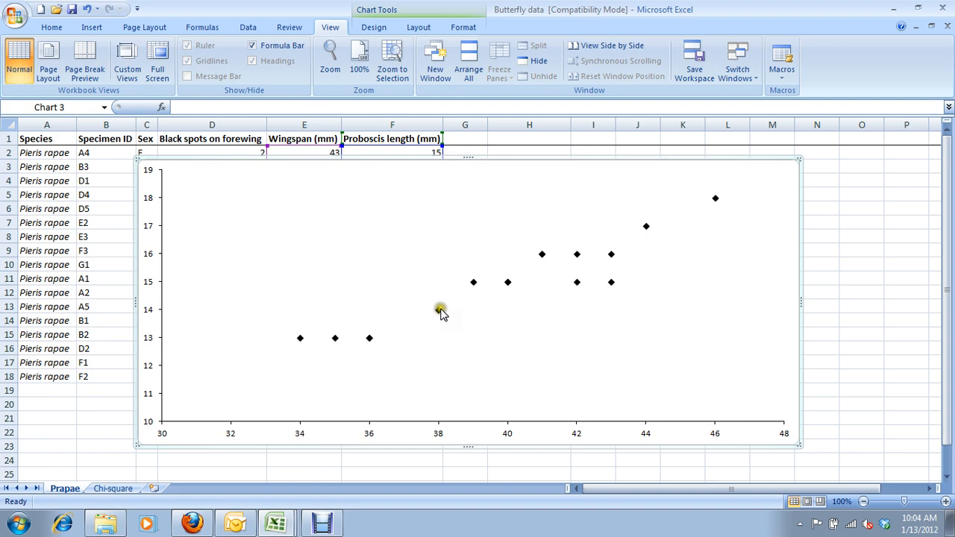
click(439, 309)
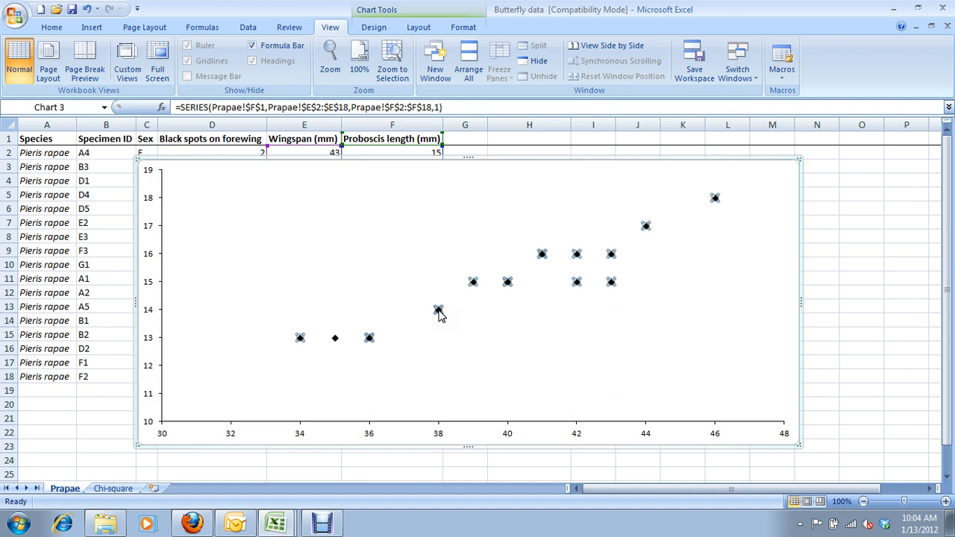
Step: Set the series markers to Built-in style at size 10
double_click(438, 310)
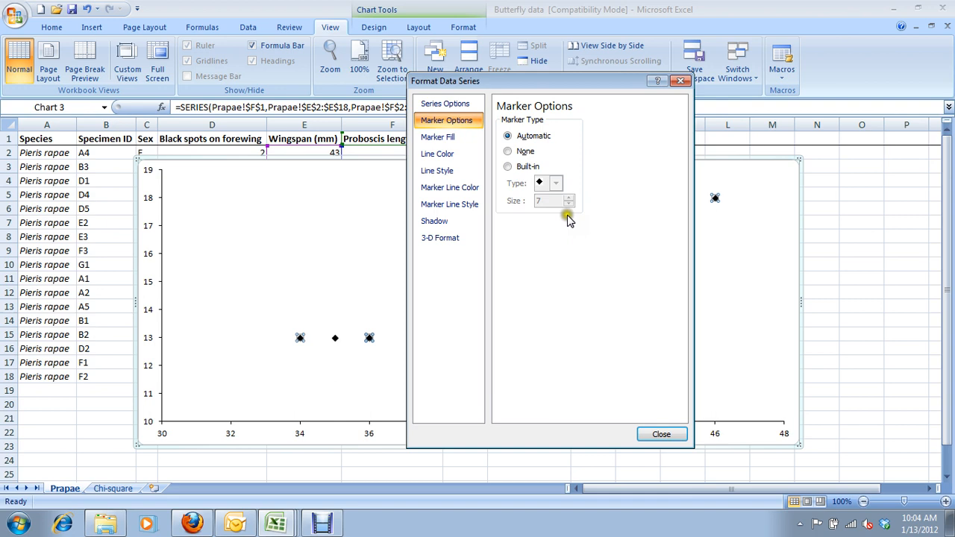
click(569, 198)
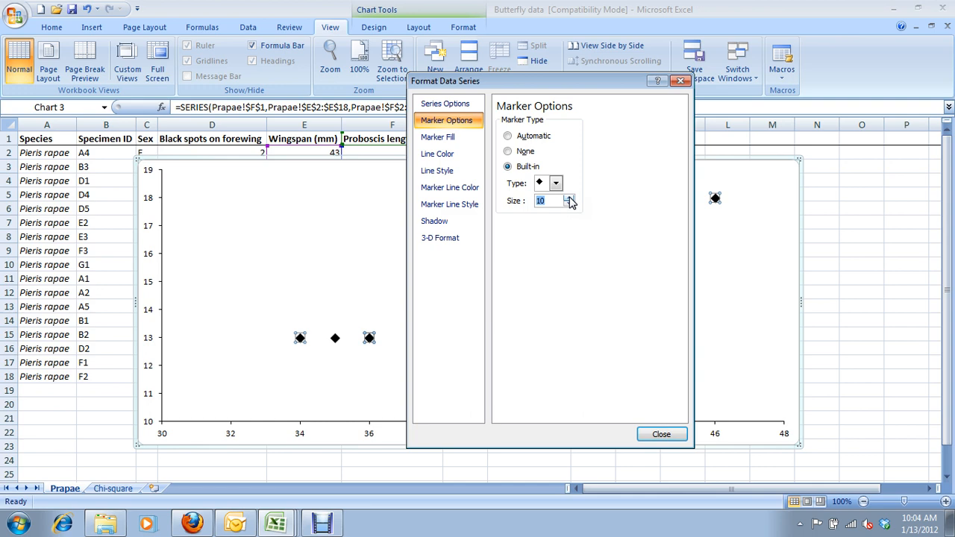
click(660, 434)
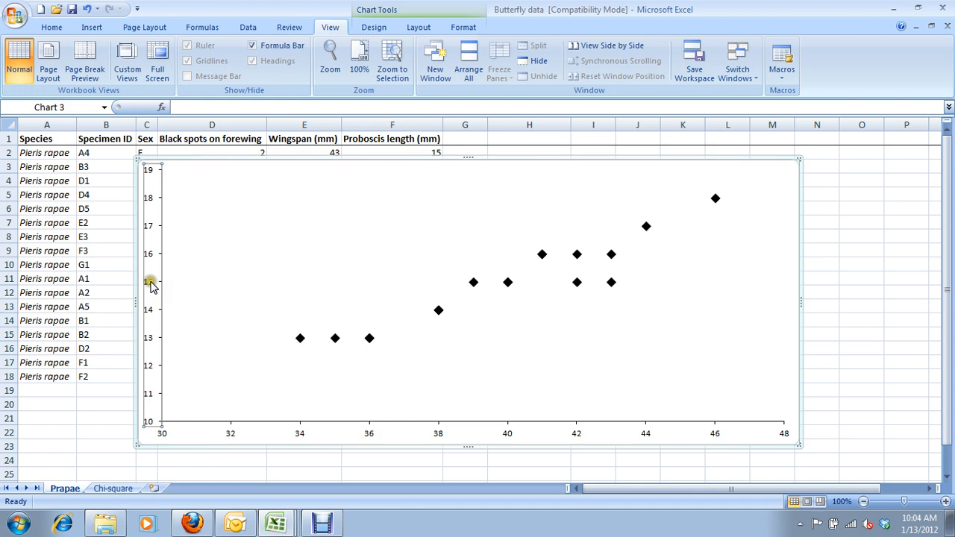
mouse_move(149, 311)
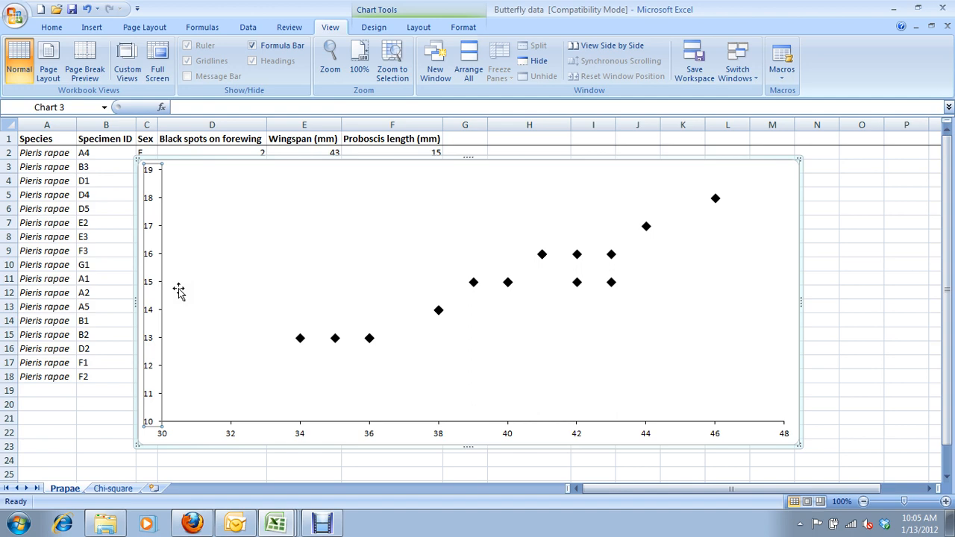
mouse_move(177, 310)
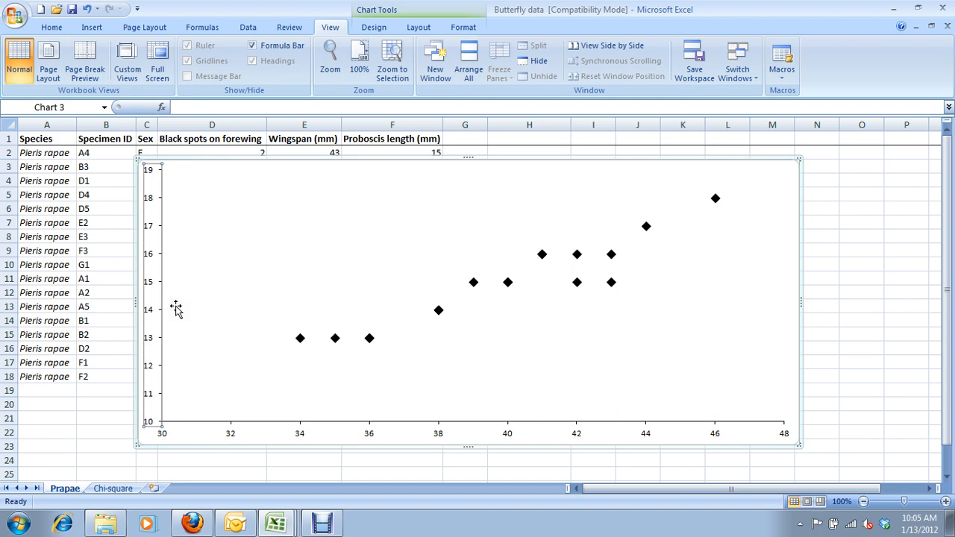
mouse_move(163, 213)
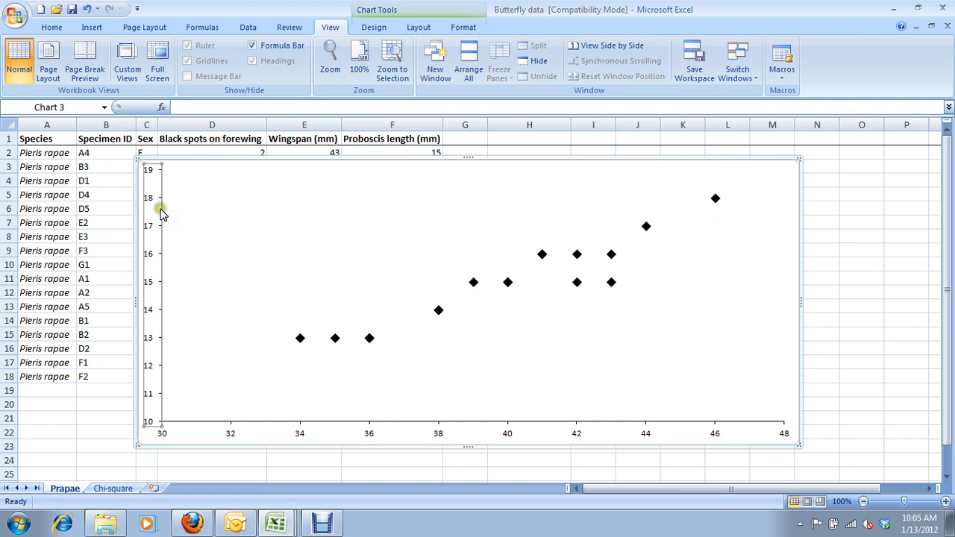
Step: Enlarge the vertical axis label text through its Font settings
right_click(161, 198)
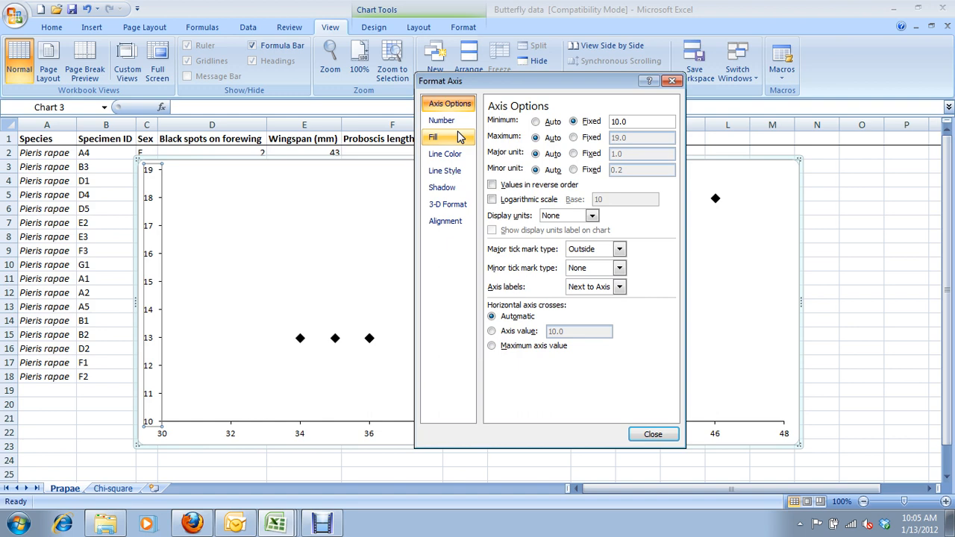
click(574, 153)
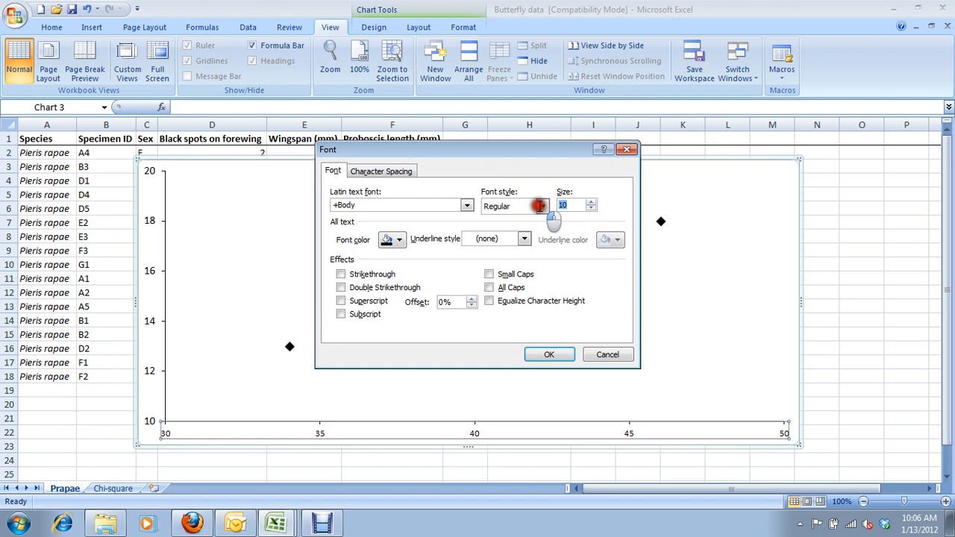
click(548, 354)
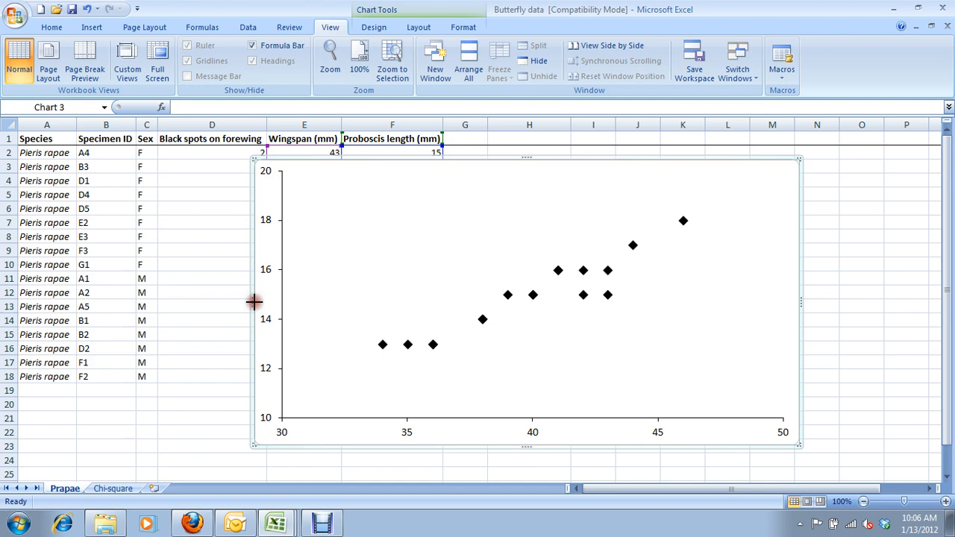
Step: Add a horizontal axis title 'Wingspan (mm)' below the axis in Regular font
click(419, 27)
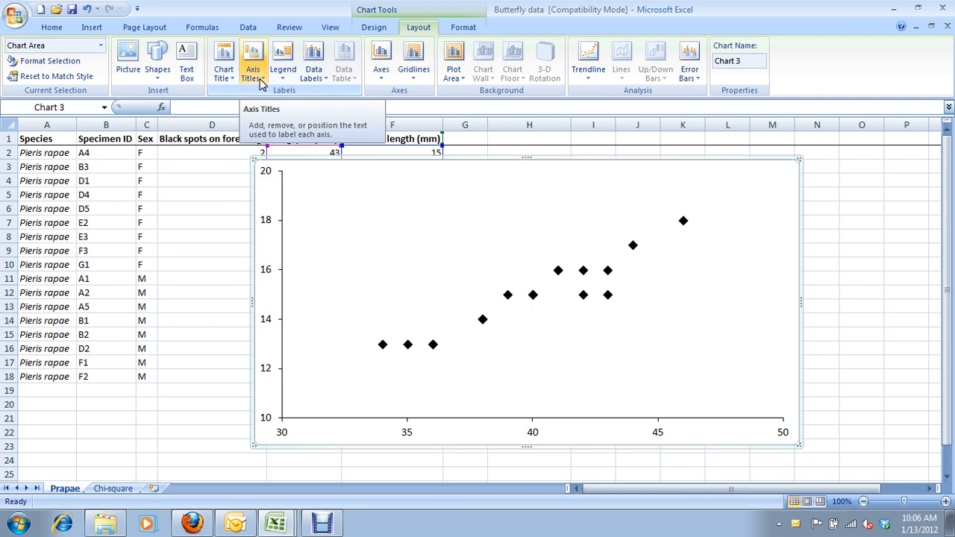
click(253, 60)
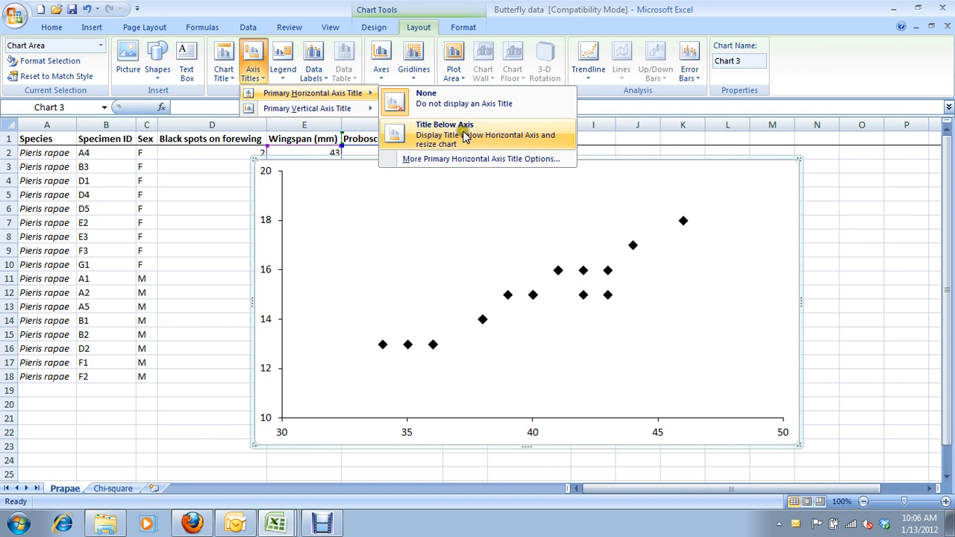
click(445, 134)
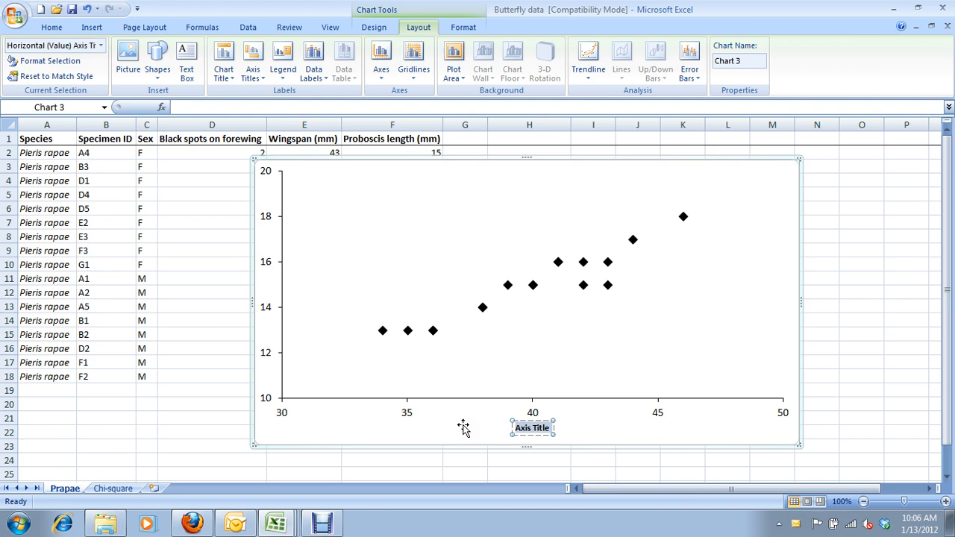
text(Wingspan (mm))
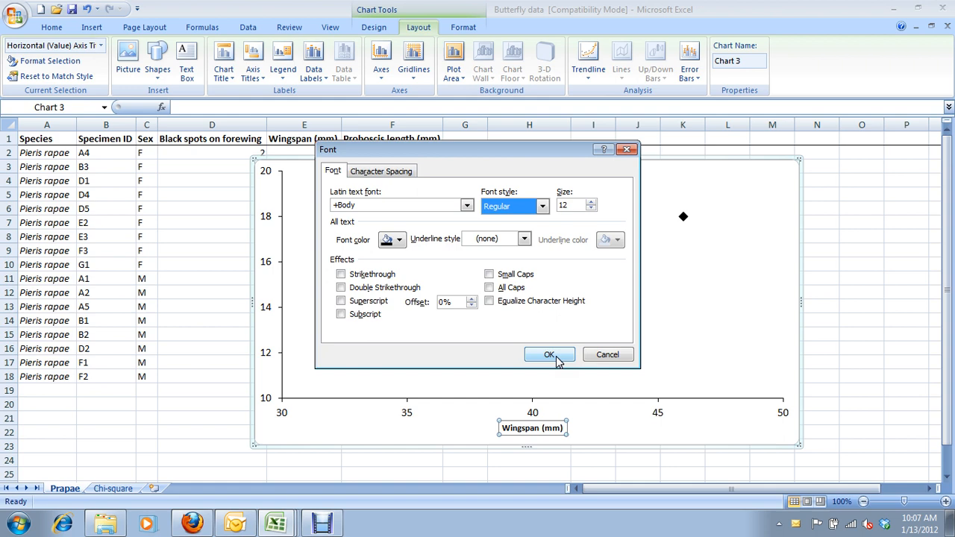
click(549, 354)
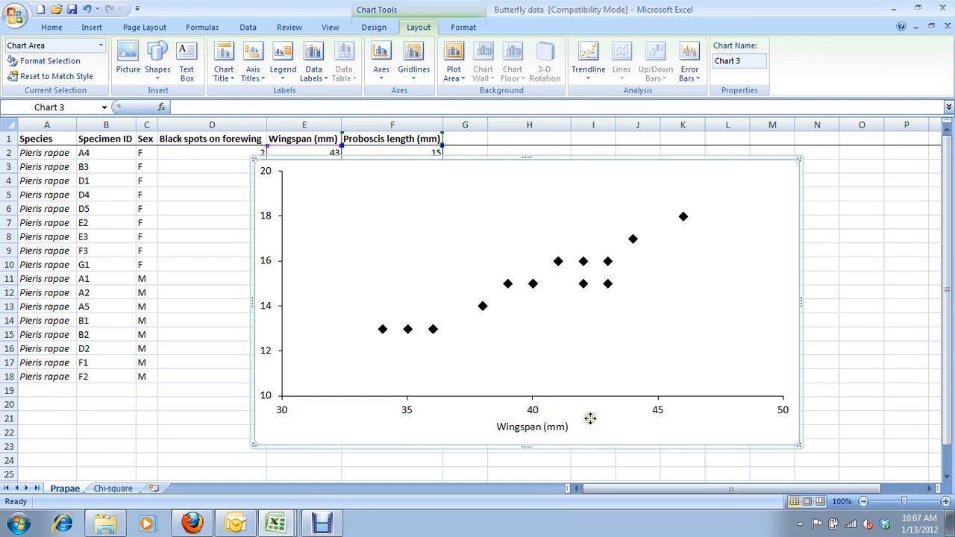
Step: Add a rotated vertical axis title 'Proboscis length (mm)' in Regular font
click(252, 60)
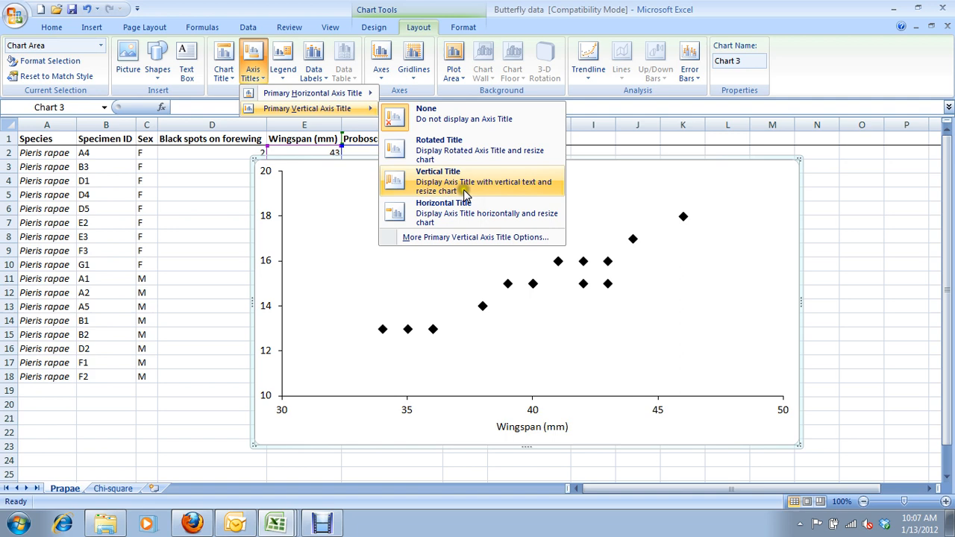
click(438, 181)
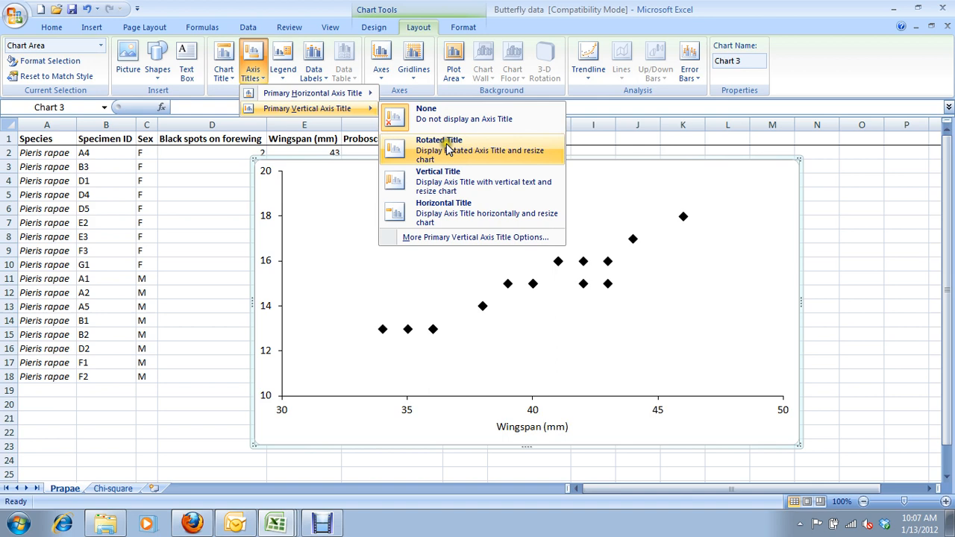
click(438, 150)
text(Proboscis length (mm))
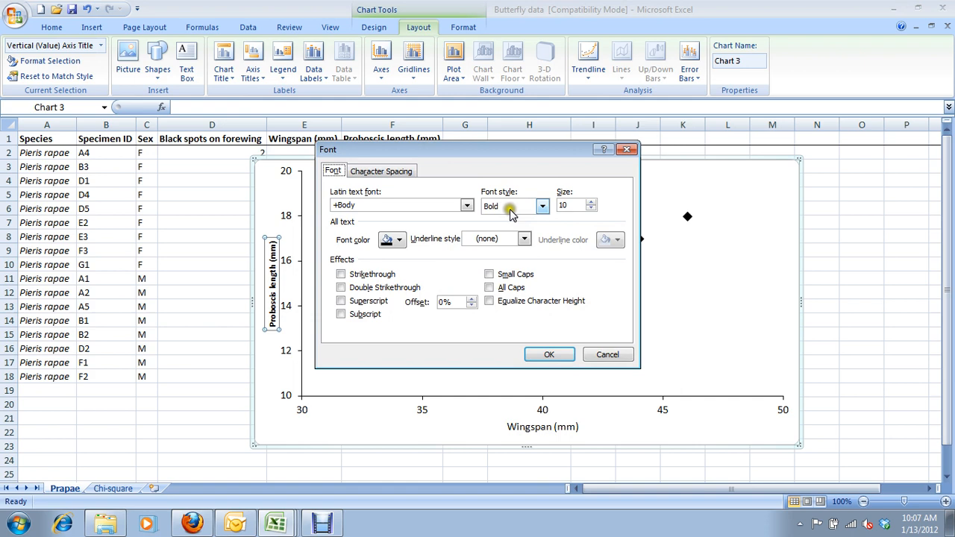
click(549, 355)
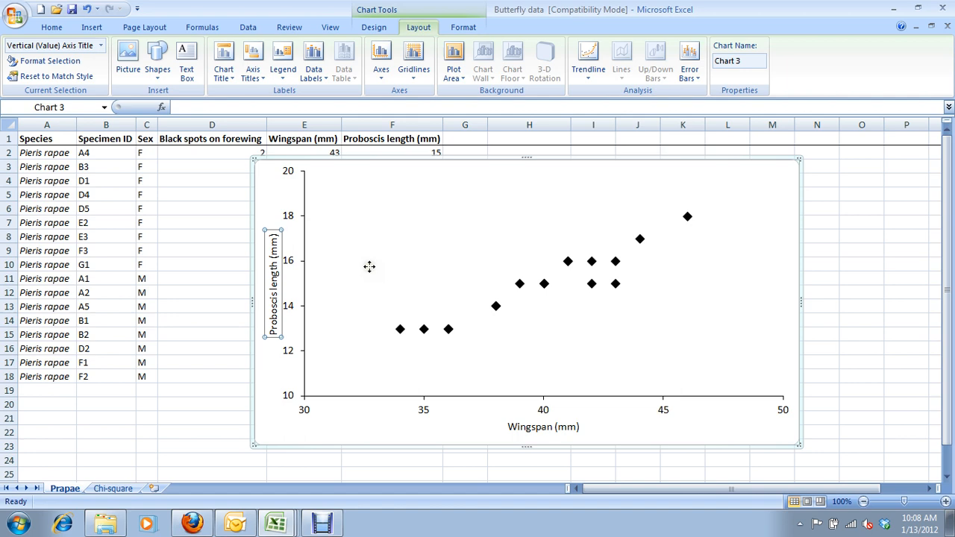
click(639, 294)
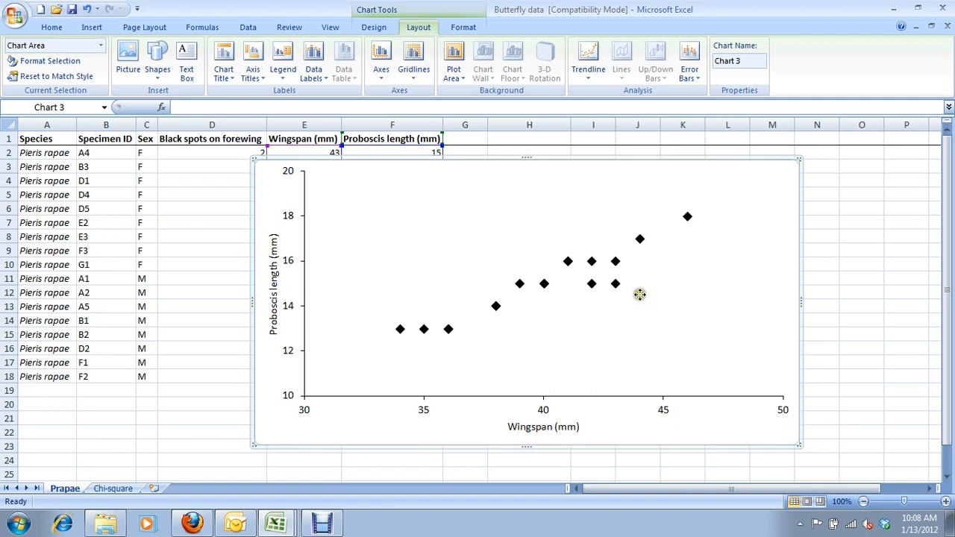
mouse_move(698, 424)
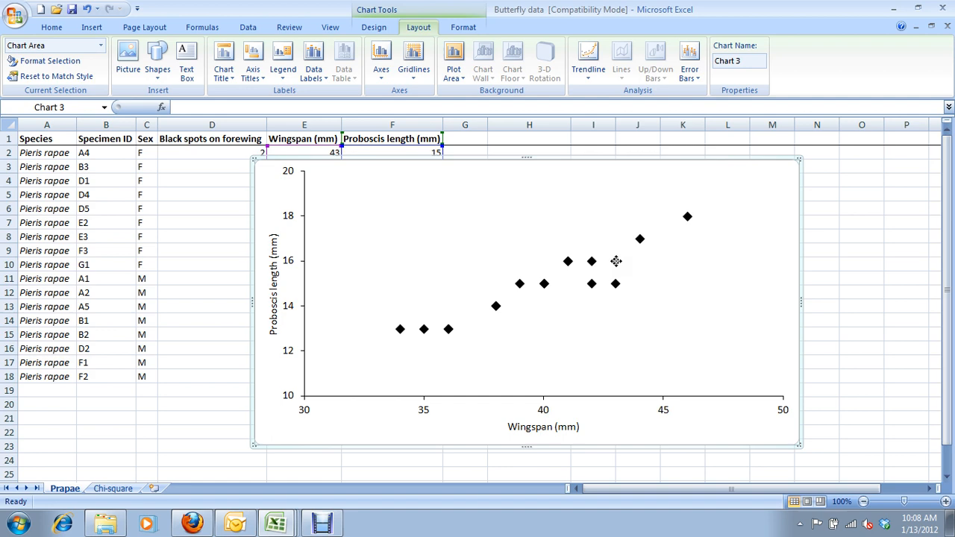
Step: Add a Linear trendline to the data series with solid black line colour and a set line width
right_click(616, 261)
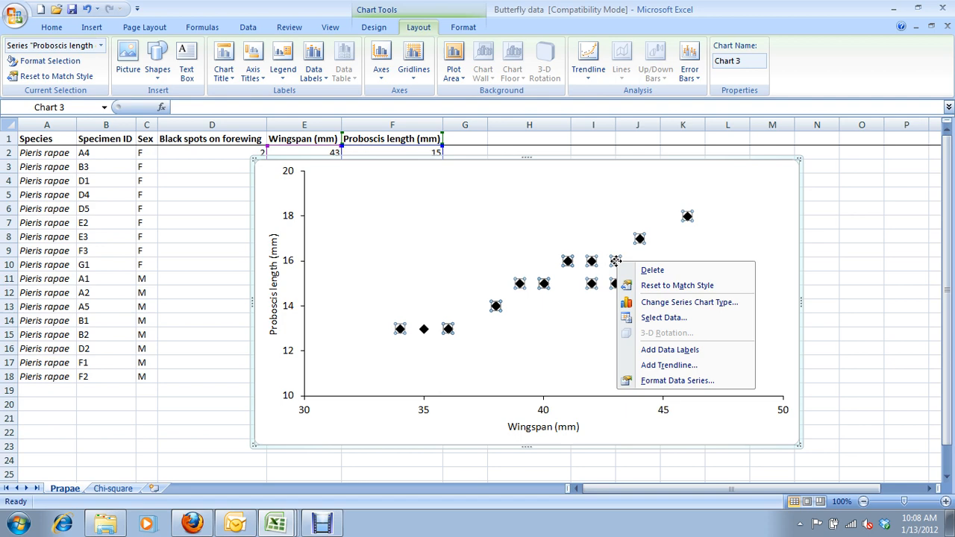
mouse_move(655, 326)
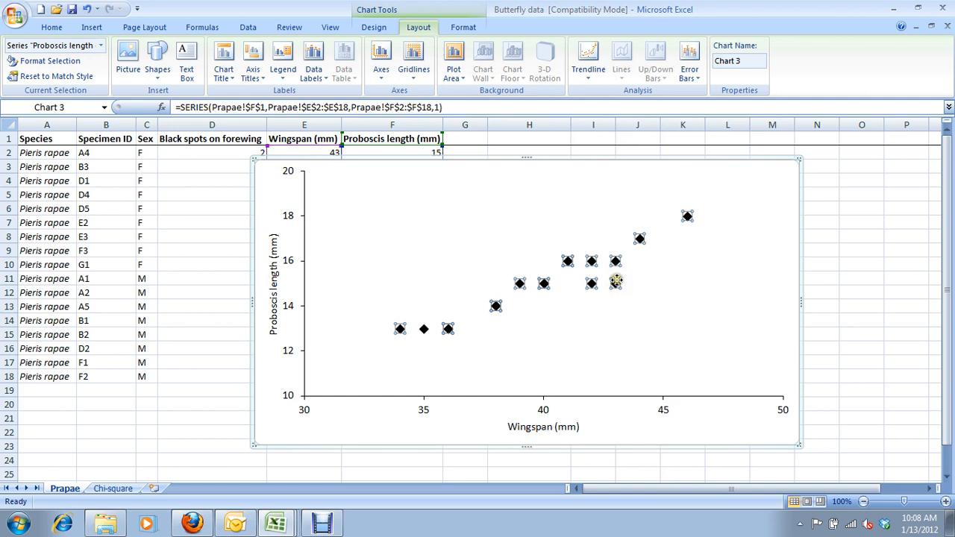
click(588, 56)
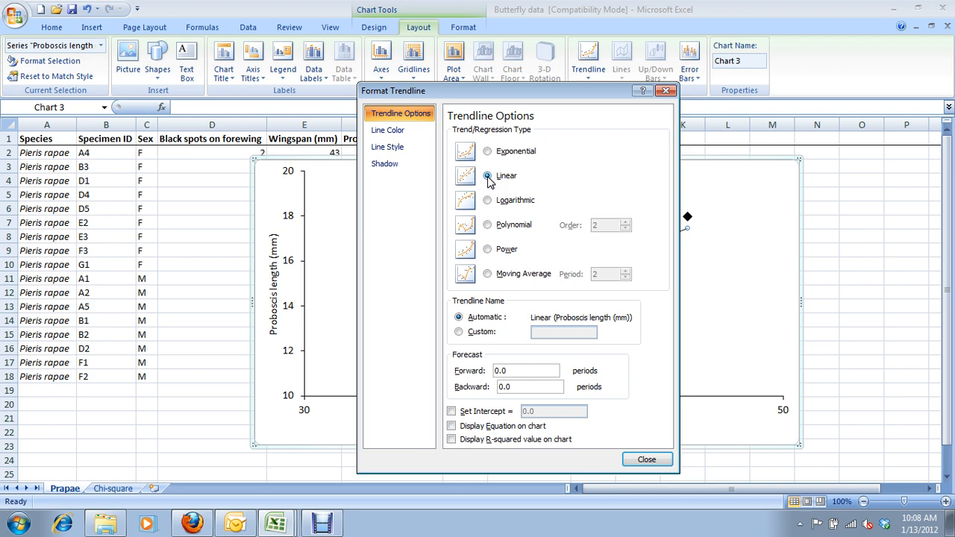
click(387, 130)
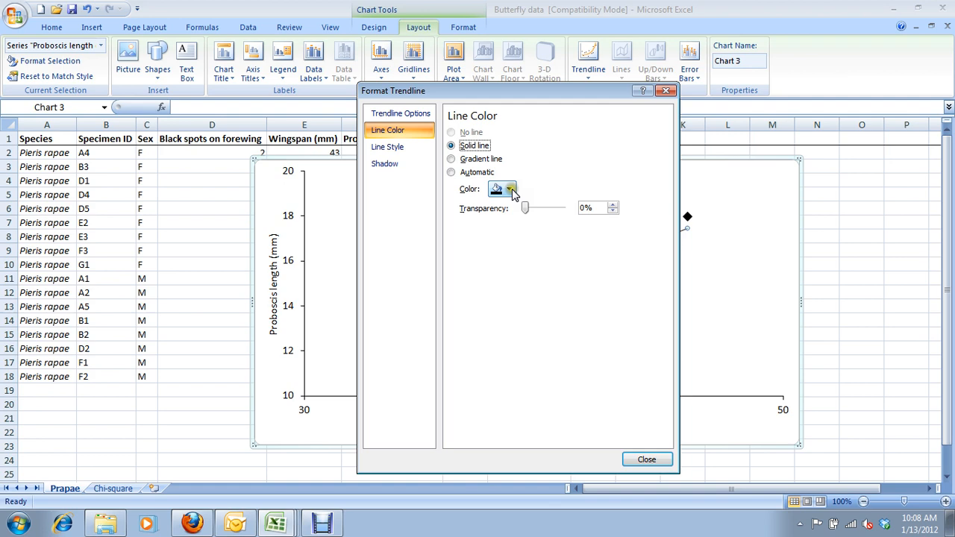
click(387, 146)
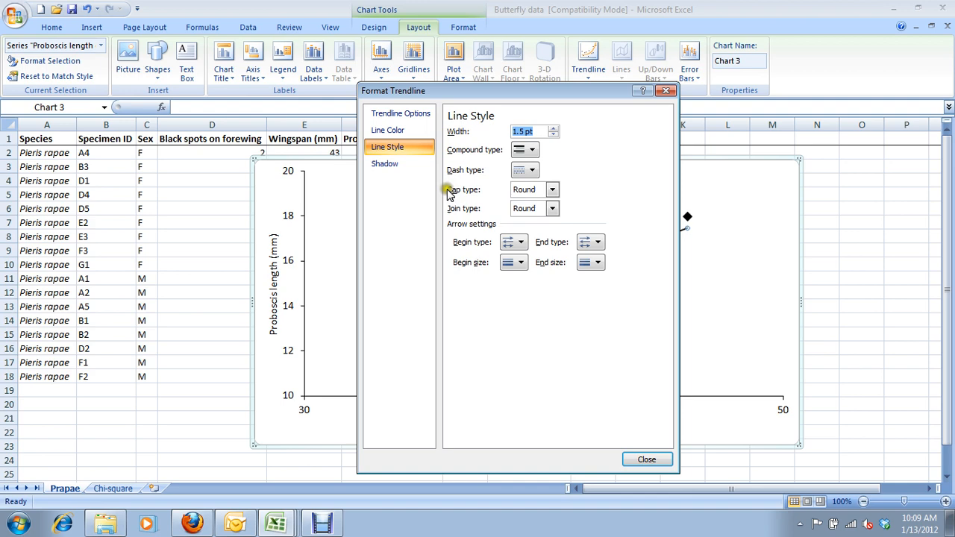
click(646, 459)
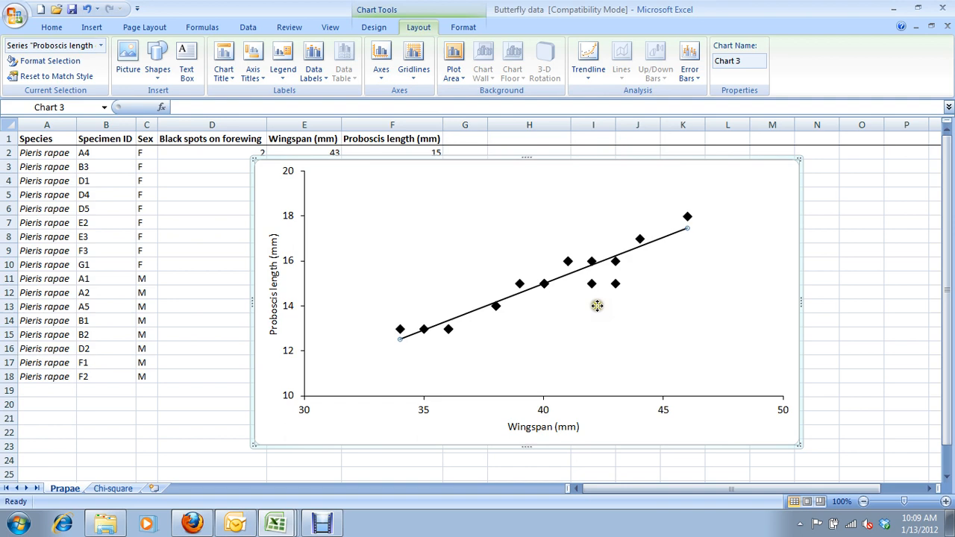
Step: Switch from the finished Excel chart to a new blank Word document
click(410, 343)
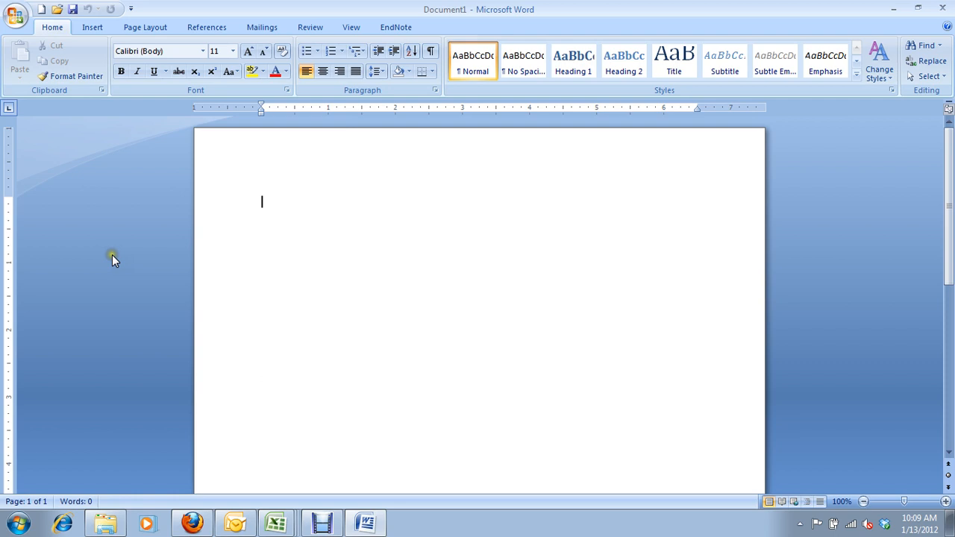
Step: Copy the chart from Excel into Word and caption it 'Figure 1. Relationship between proboscis length and wingspan in Pieris rapae butterflies.'
click(274, 522)
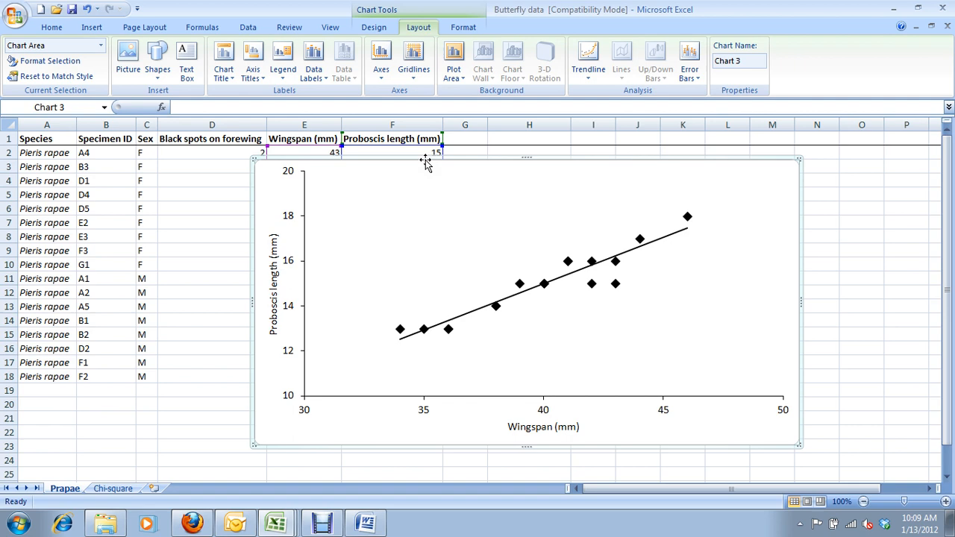
mouse_move(338, 272)
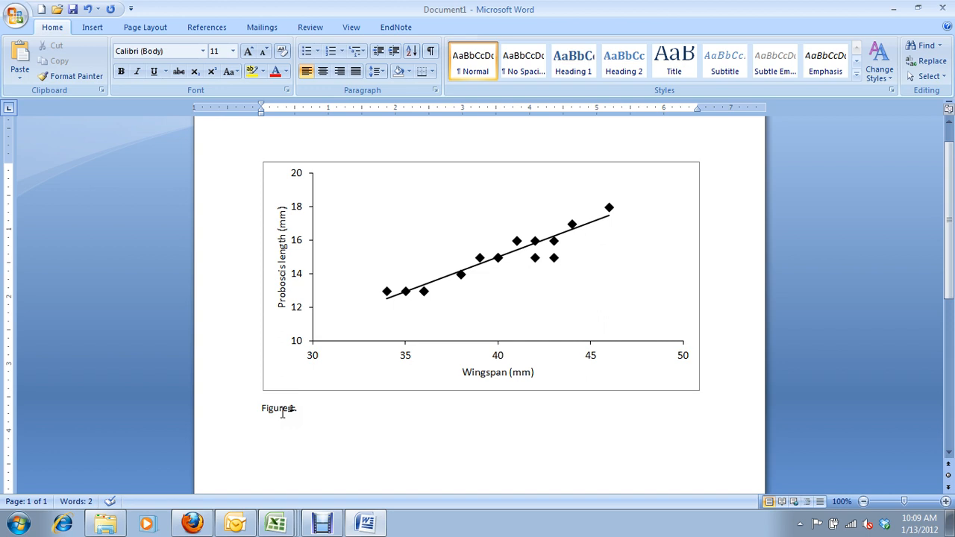
text(Relationship between proboscis length and wingspan in)
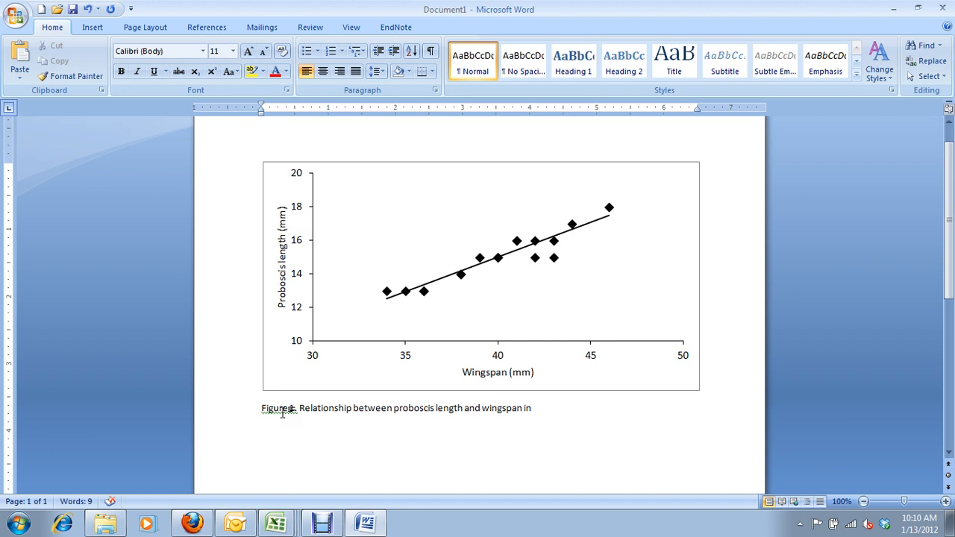
text(Pieris rapae butt)
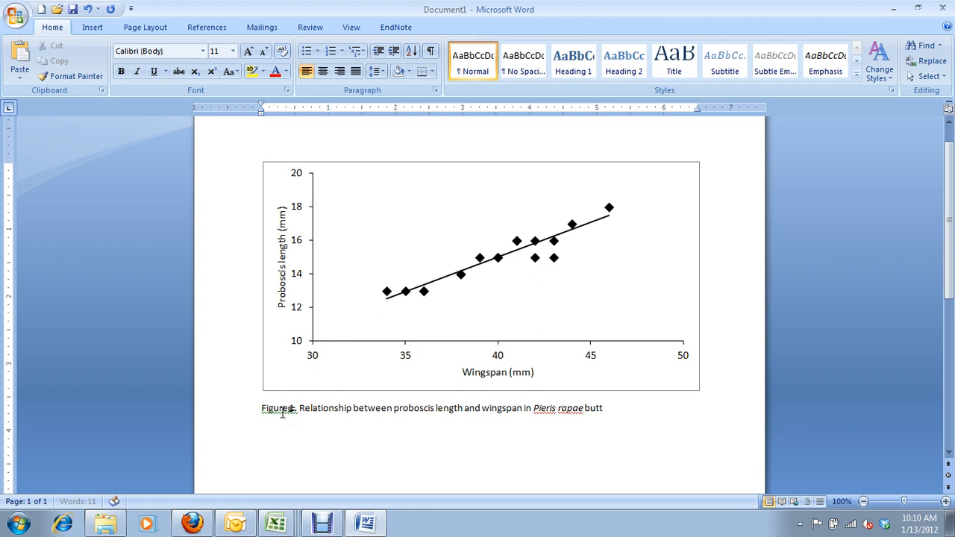
text(erflies.)
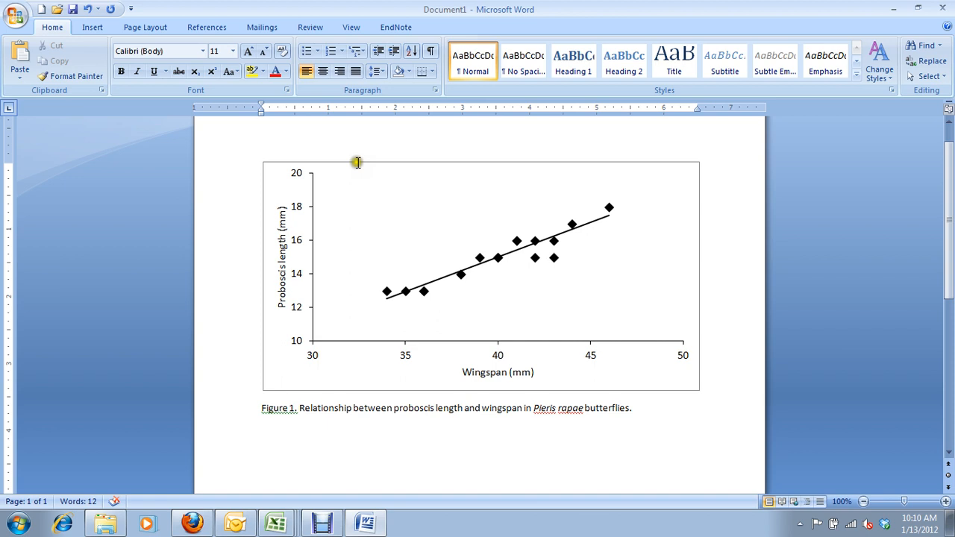
Step: Set the pasted chart's border colour to No line, leaving the captioned plot unframed
click(477, 276)
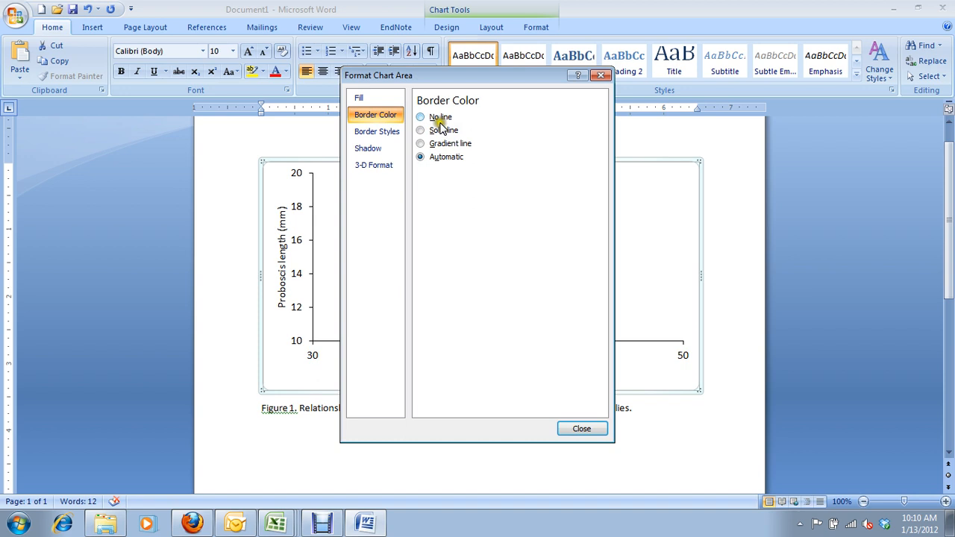
click(581, 428)
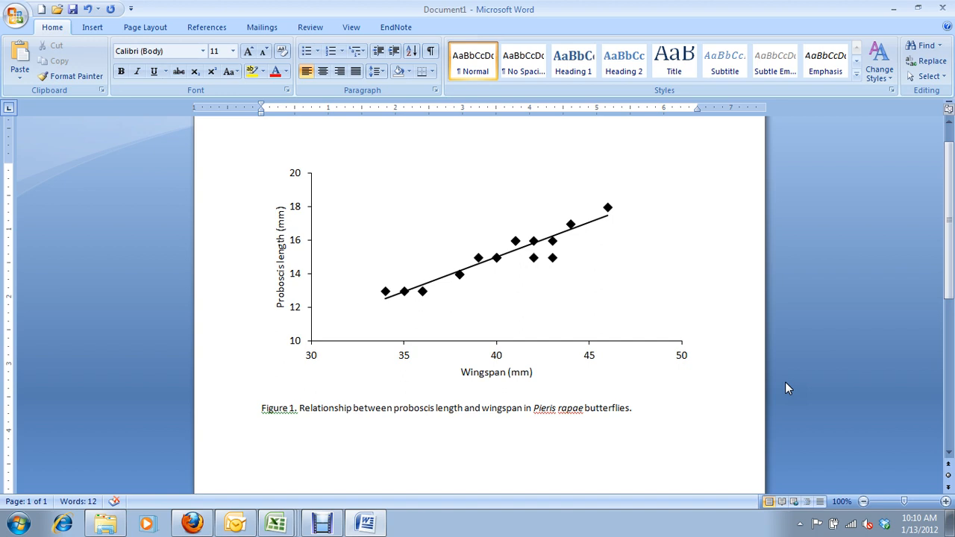
click(631, 408)
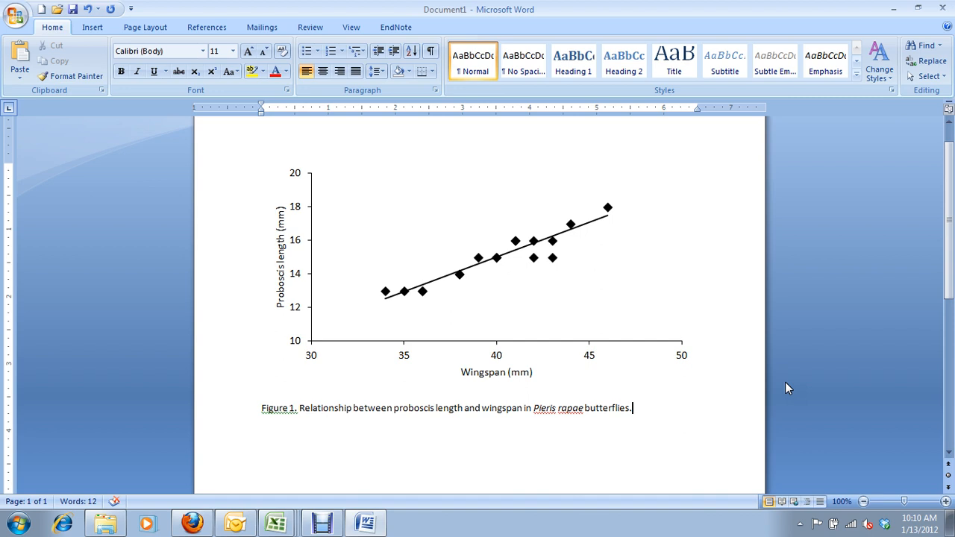